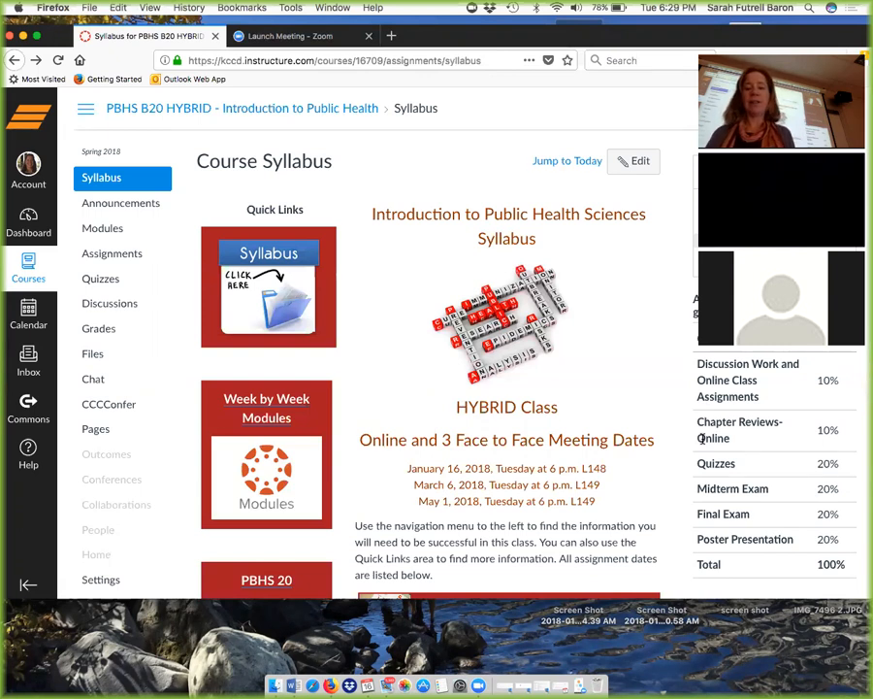
{"action": "mouse_move", "coordinate": [582, 400]}
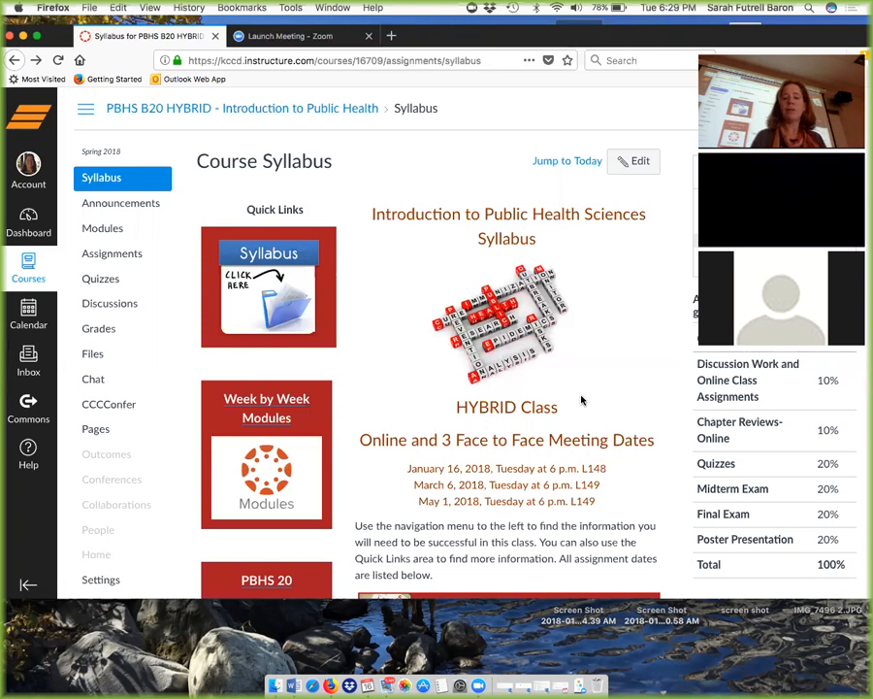
{"action": "mouse_move", "coordinate": [245, 330]}
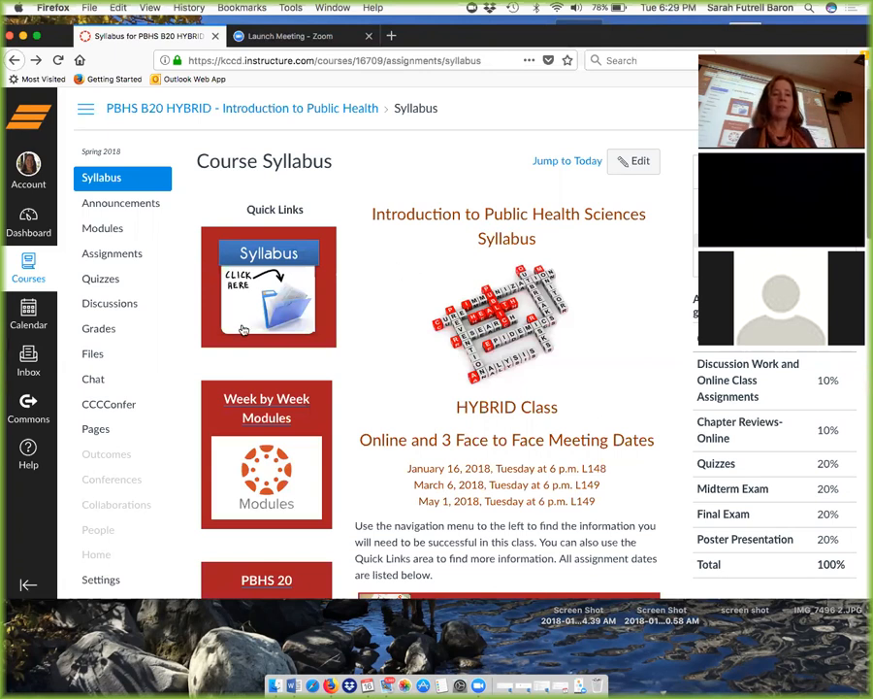
{"action": "mouse_move", "coordinate": [384, 380]}
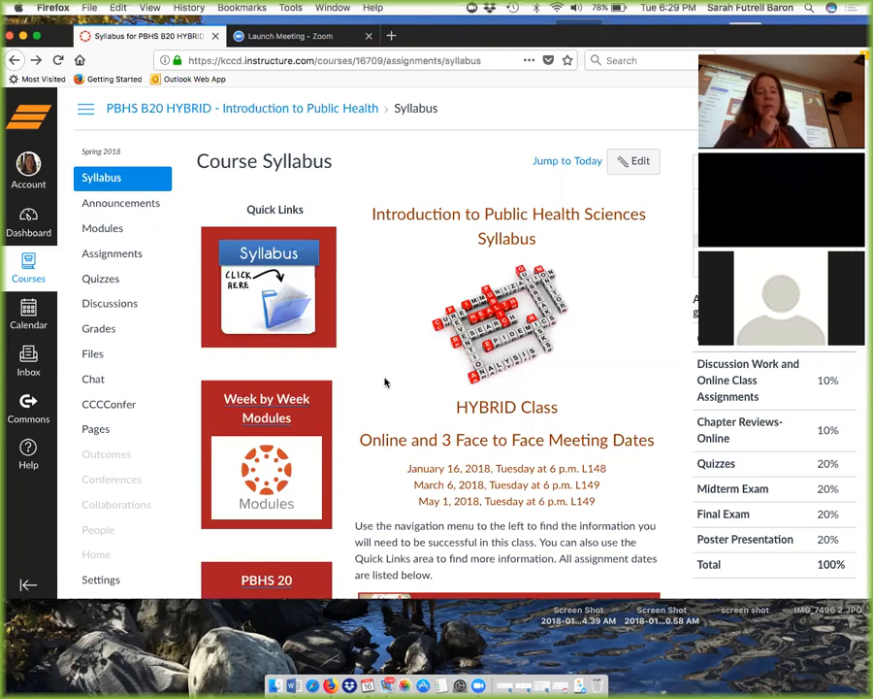
{"action": "mouse_move", "coordinate": [101, 229]}
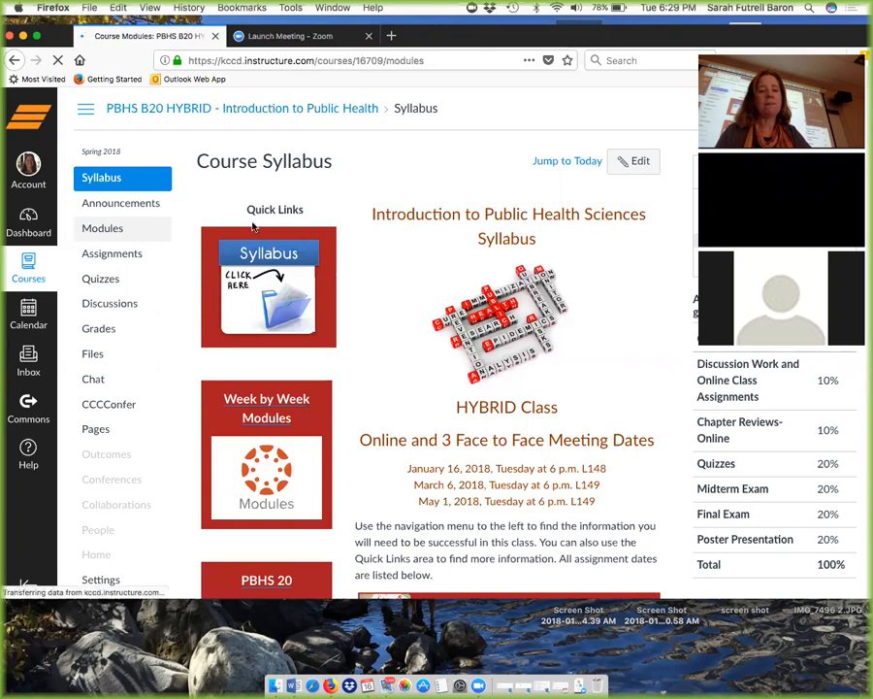
From Modules, open the Introduction to Public Health Overview page under Welcome and Important Information.
{"action": "left_click", "coordinate": [101, 229]}
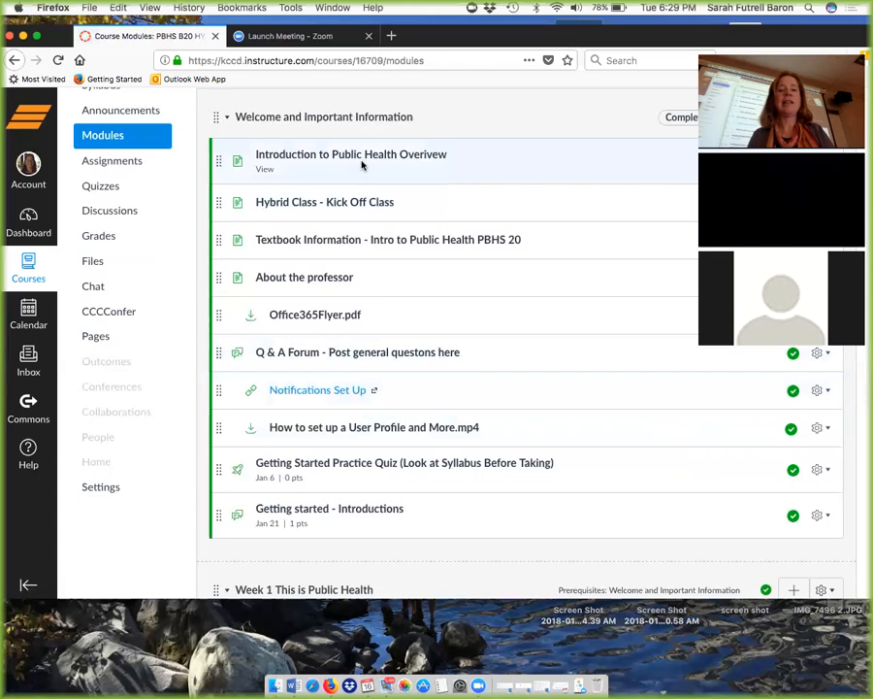
{"action": "left_click", "coordinate": [349, 155]}
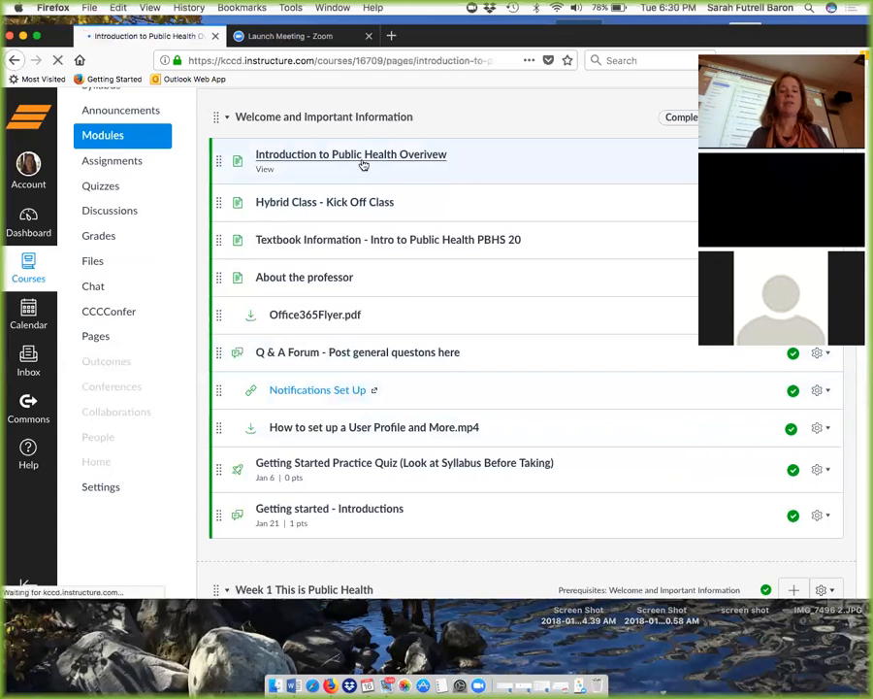
{"action": "left_click", "coordinate": [349, 155]}
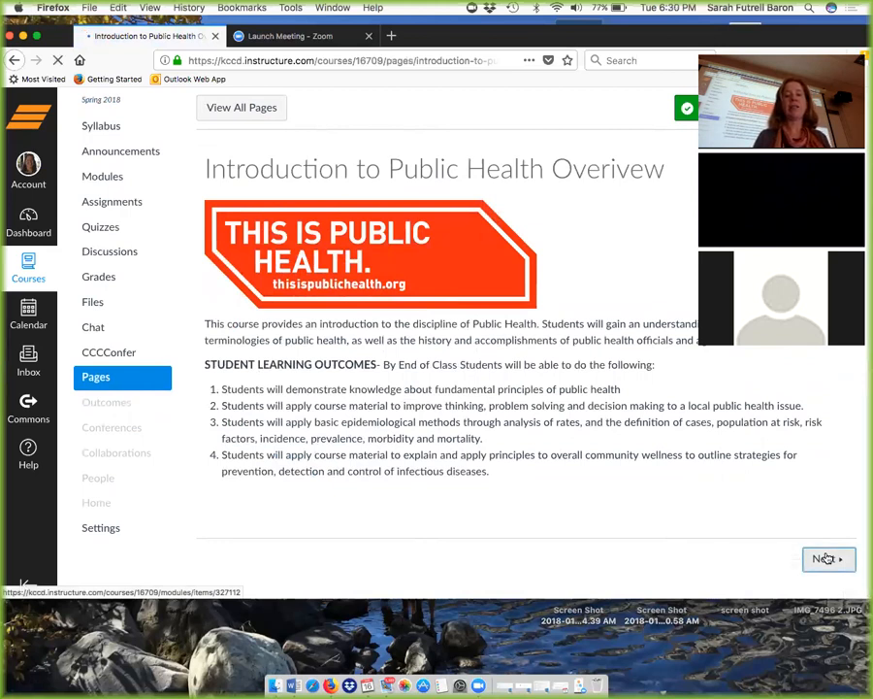
Page forward through Hybrid Class Kick Off and Textbook Information to the About the professor page.
{"action": "left_click", "coordinate": [826, 559]}
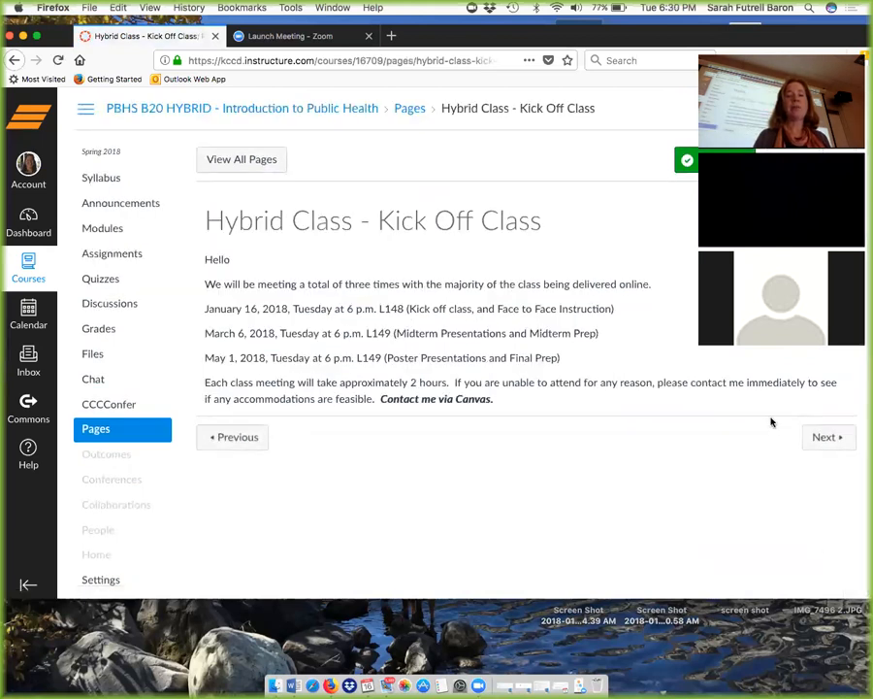
{"action": "mouse_move", "coordinate": [456, 326]}
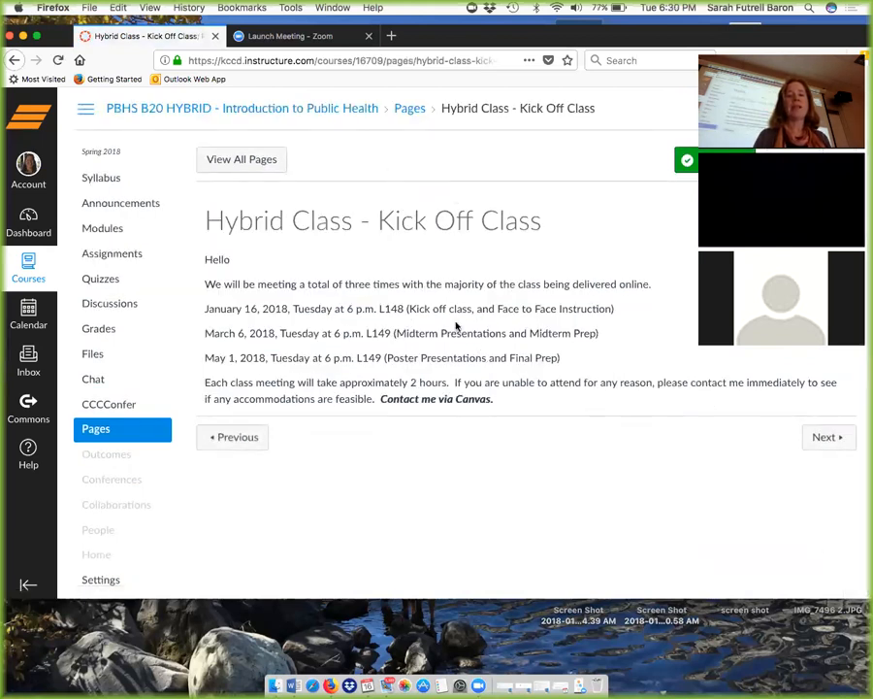
{"action": "mouse_move", "coordinate": [598, 347]}
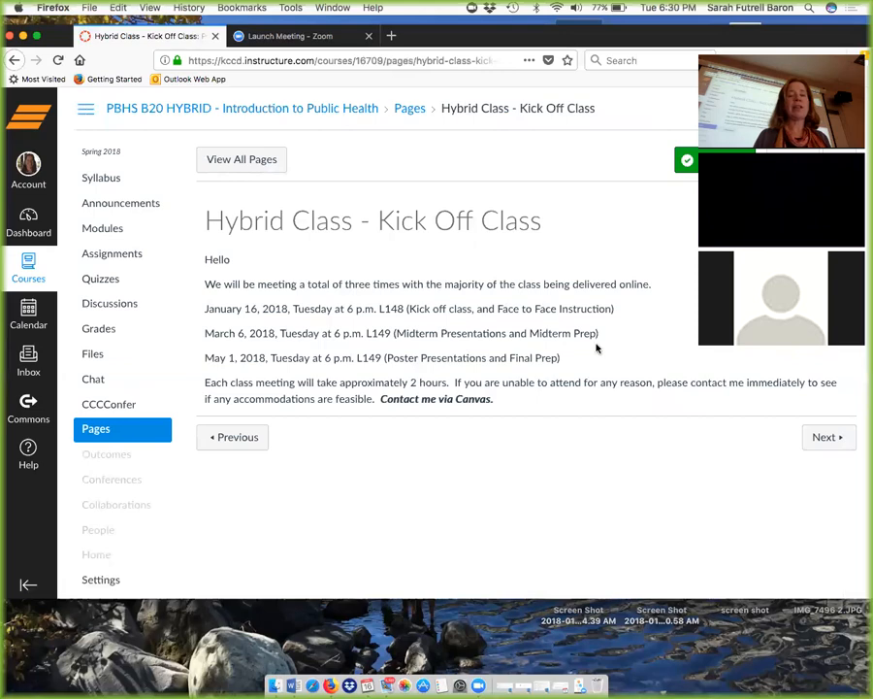
{"action": "left_click", "coordinate": [822, 437]}
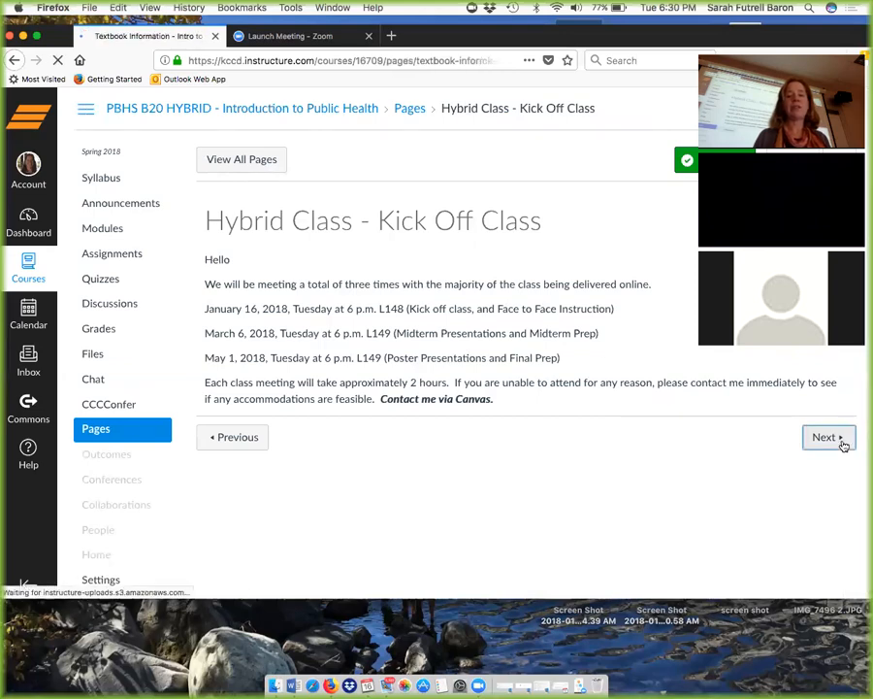
{"action": "left_click", "coordinate": [823, 437]}
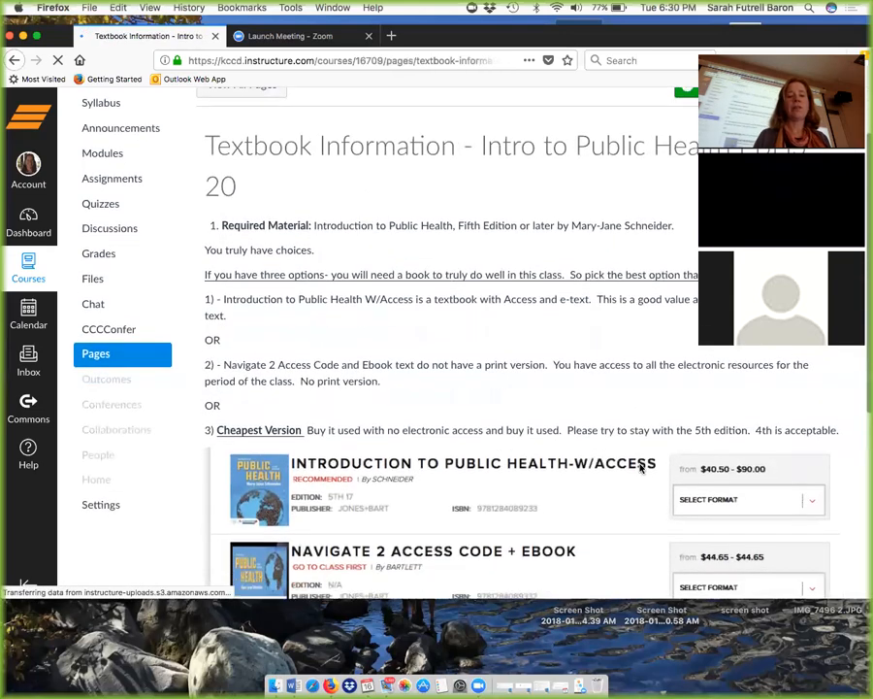
{"action": "scroll", "scroll_direction": "down", "scroll_amount": 3}
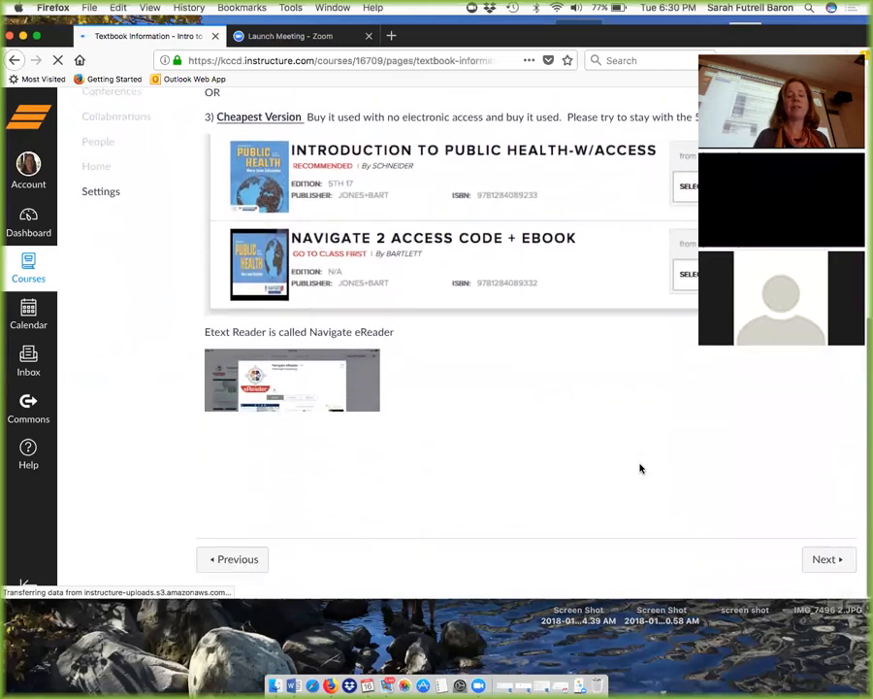
{"action": "left_click", "coordinate": [826, 559]}
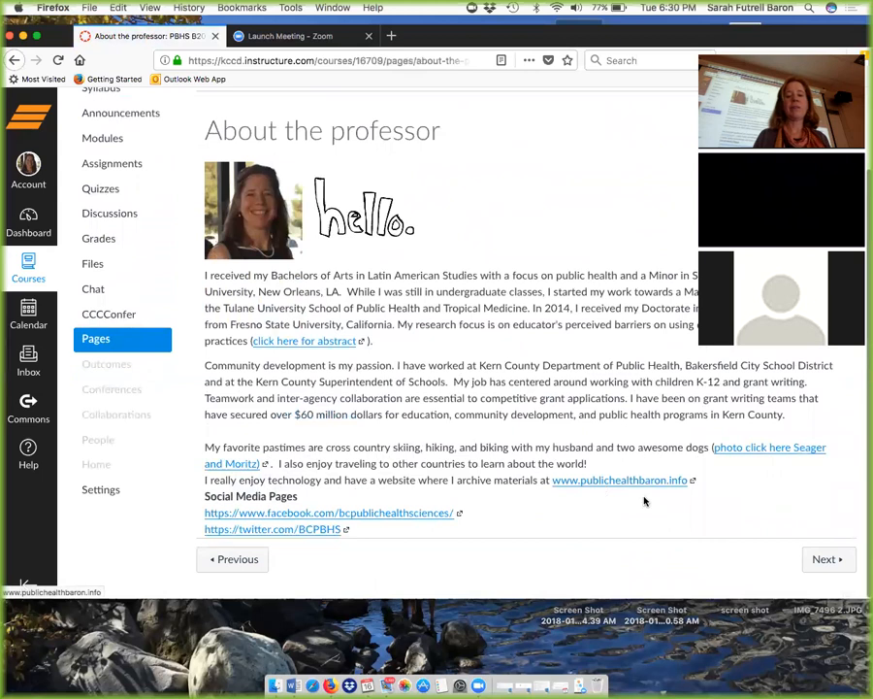
Page forward through Office365Flyer.pdf, Q & A Forum and Notifications Set Up to the Getting Started Practice Quiz.
{"action": "left_click", "coordinate": [93, 264]}
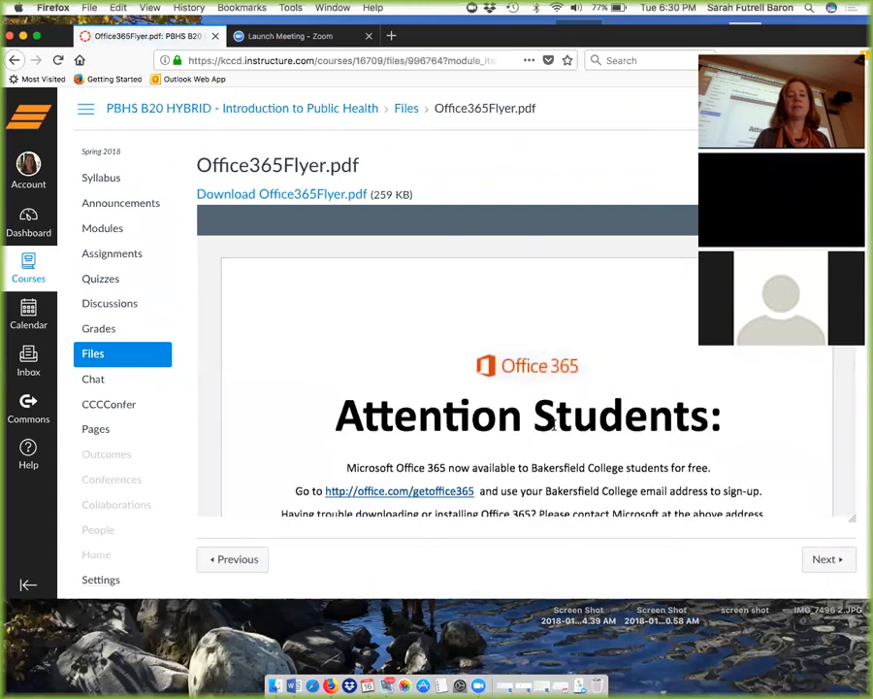
{"action": "scroll", "scroll_direction": "down", "scroll_amount": 3}
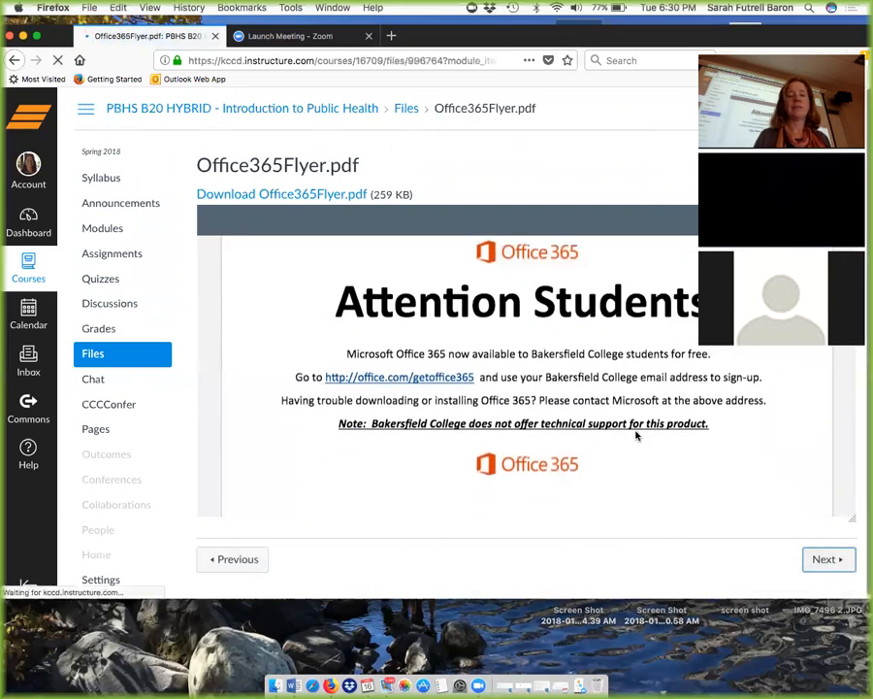
{"action": "left_click", "coordinate": [109, 302]}
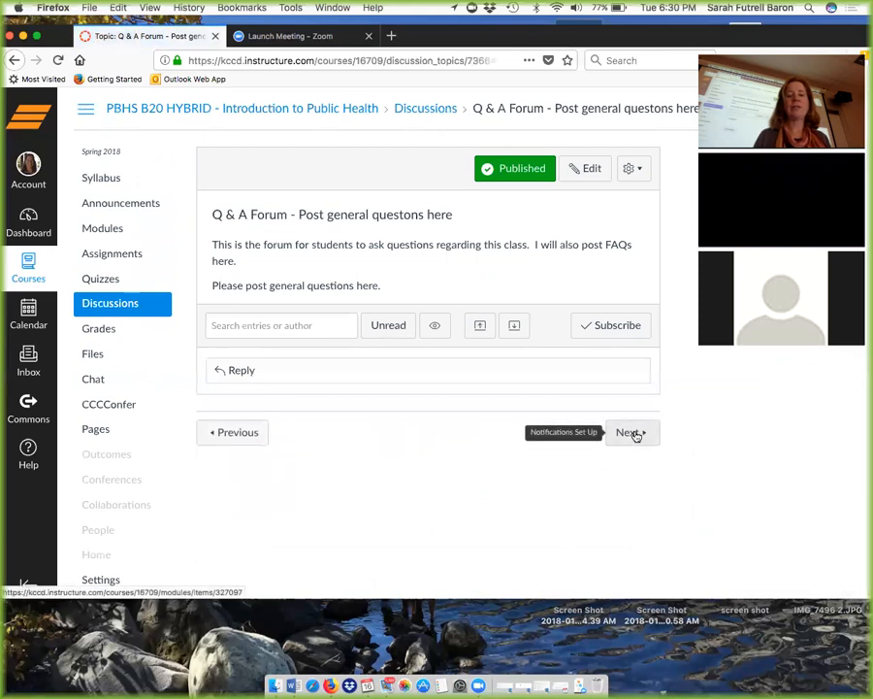
{"action": "left_click", "coordinate": [629, 431]}
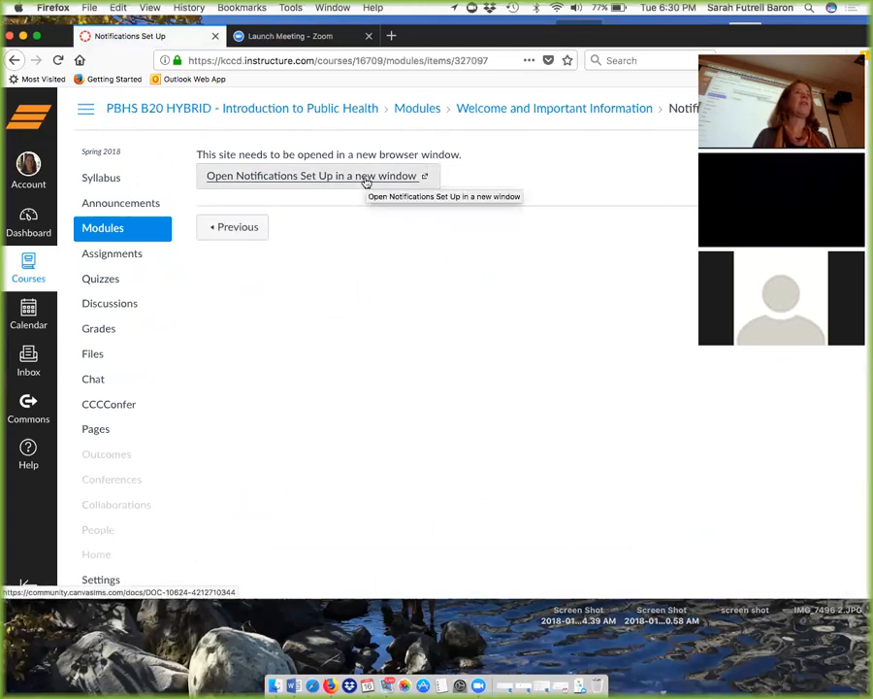
{"action": "mouse_move", "coordinate": [644, 131]}
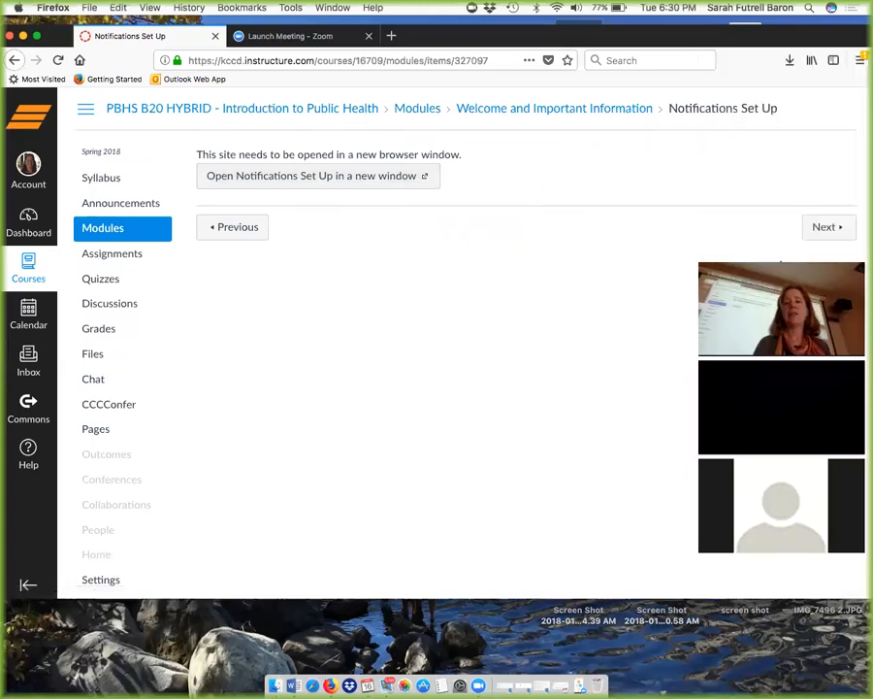
{"action": "left_click", "coordinate": [93, 353]}
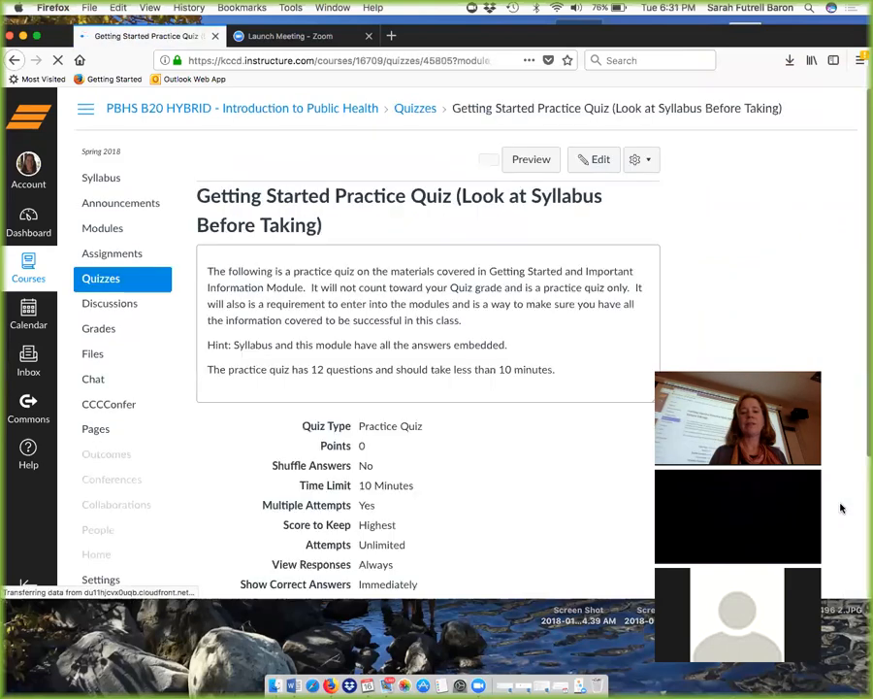
{"action": "scroll", "scroll_direction": "down", "scroll_amount": 3}
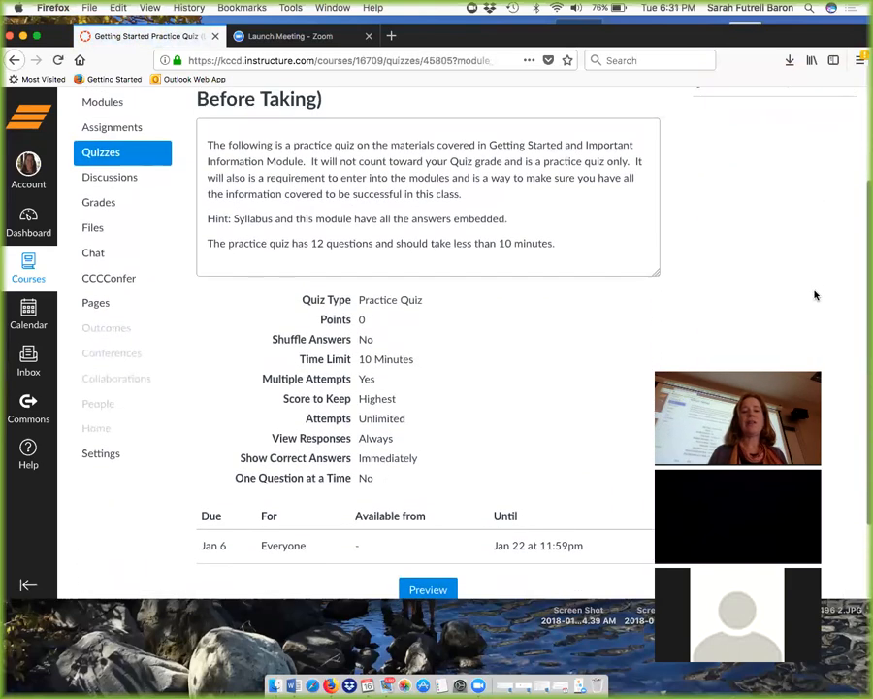
{"action": "scroll", "scroll_direction": "down", "scroll_amount": 3}
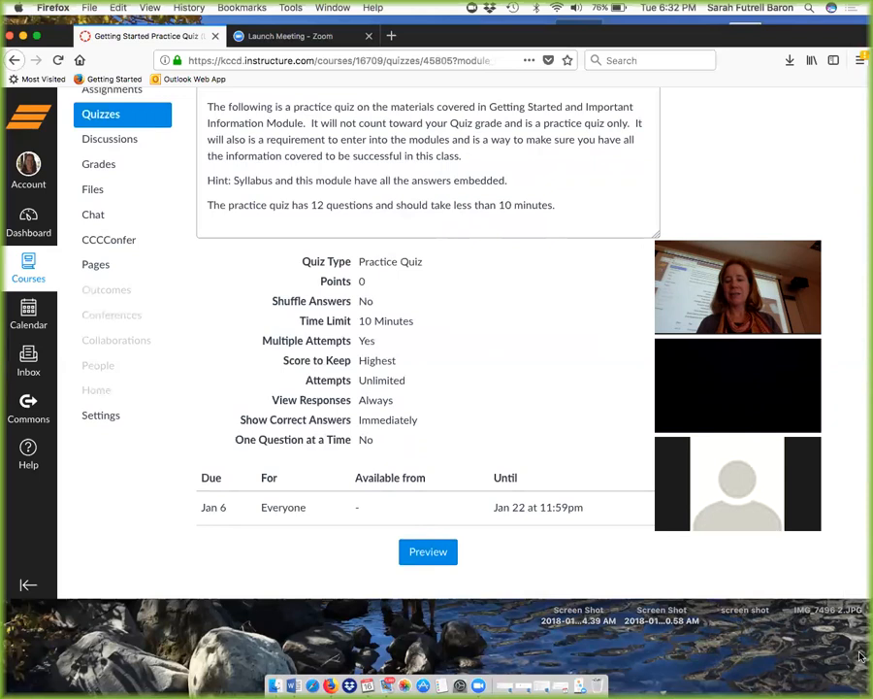
{"action": "mouse_move", "coordinate": [586, 377]}
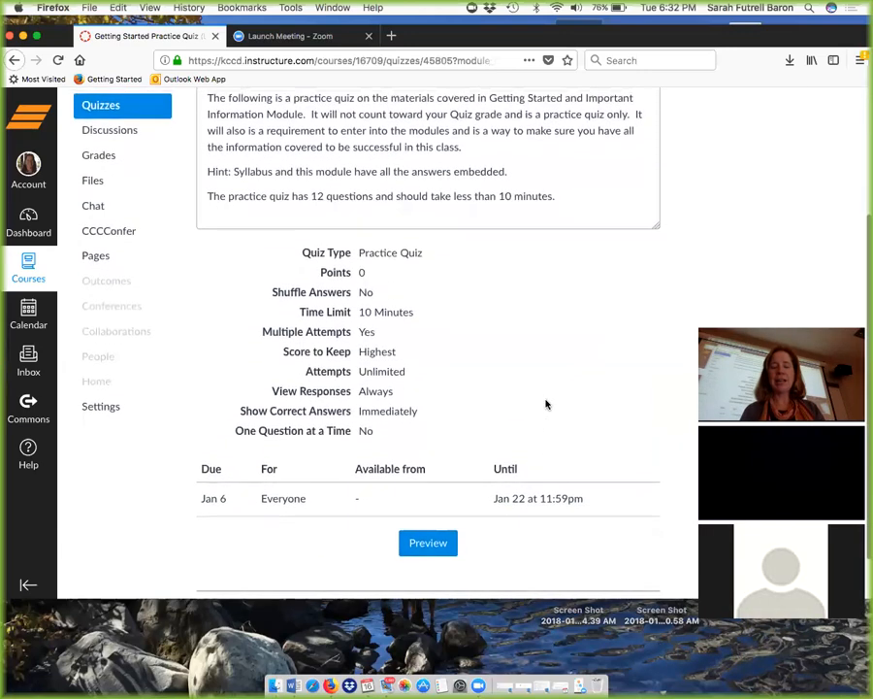
{"action": "scroll", "scroll_direction": "down", "scroll_amount": 3}
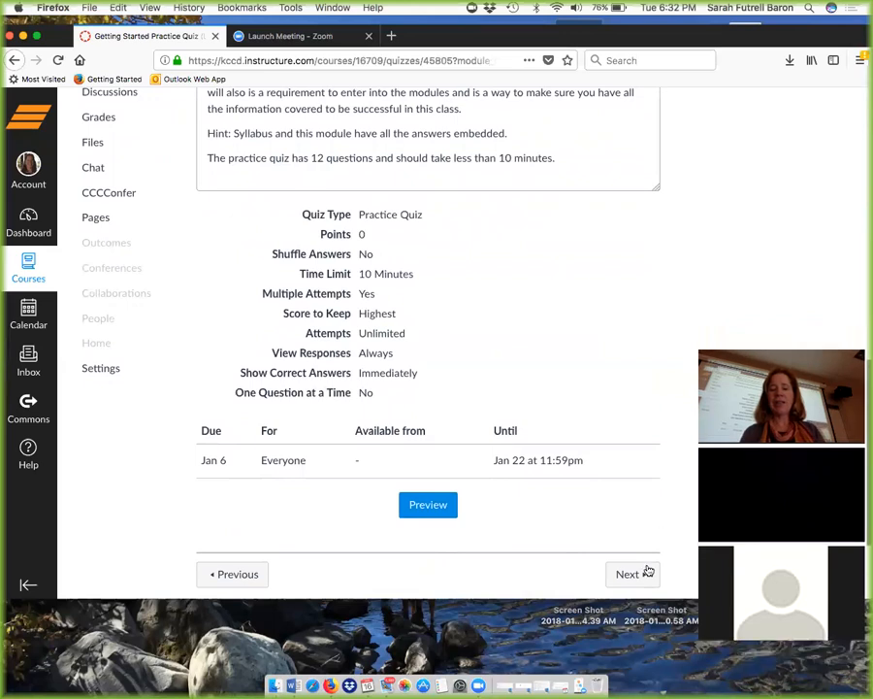
Move on to the Getting started - Introductions discussion and read down through the student replies.
{"action": "left_click", "coordinate": [627, 574]}
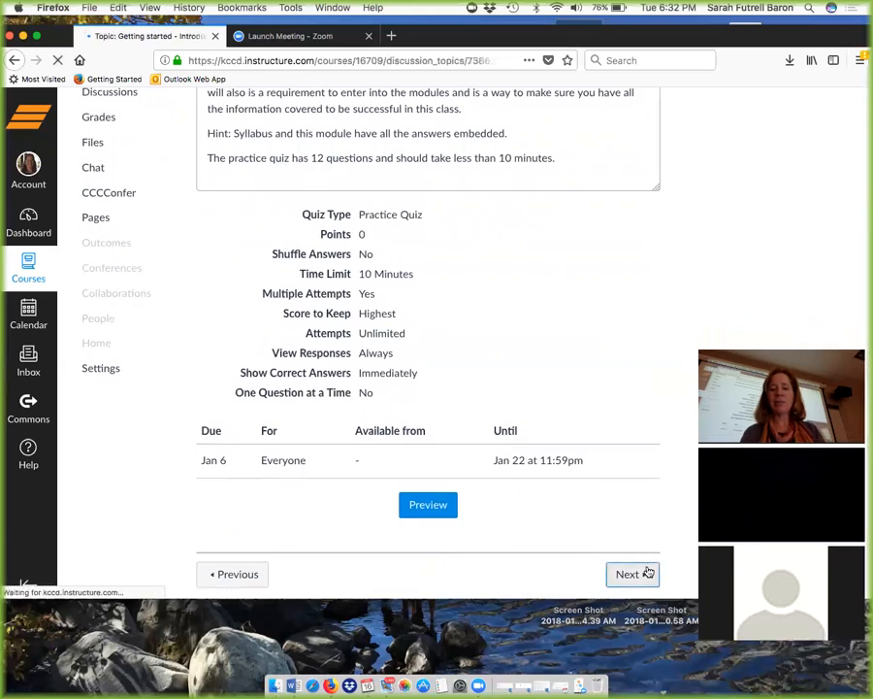
{"action": "left_click", "coordinate": [629, 574]}
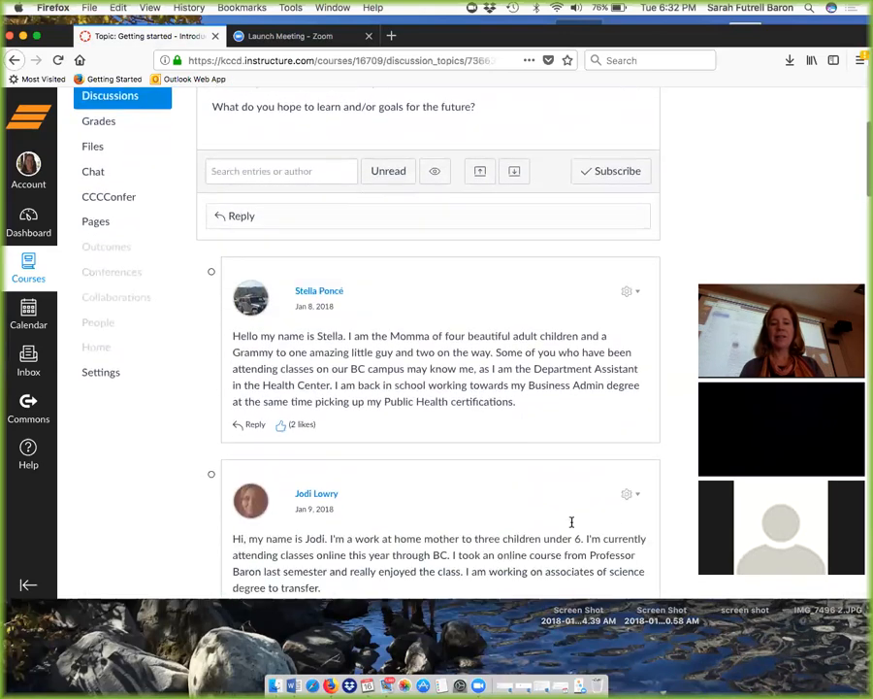
{"action": "scroll", "scroll_direction": "down", "scroll_amount": 3}
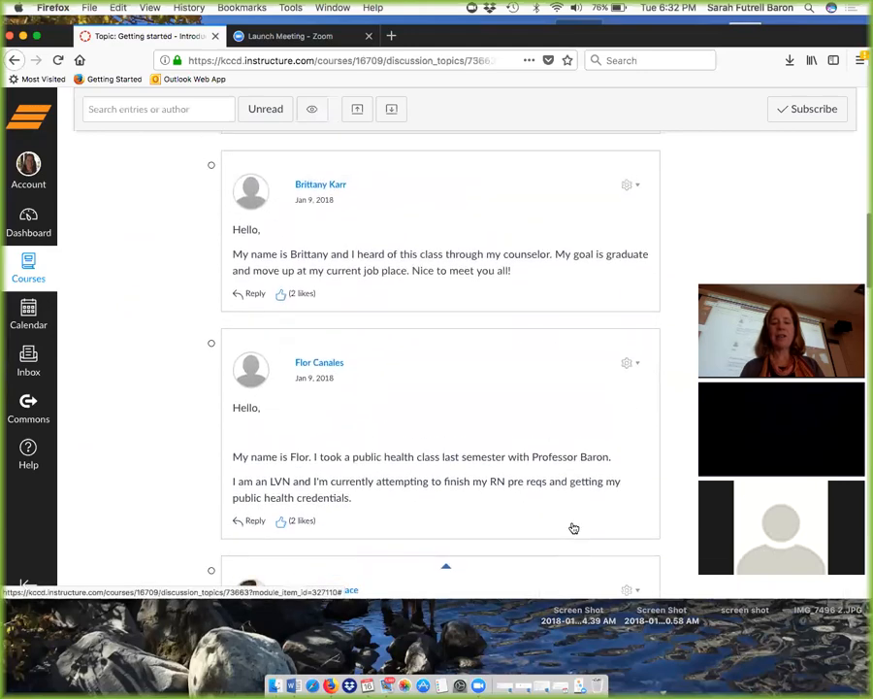
{"action": "scroll", "scroll_direction": "down", "scroll_amount": 3}
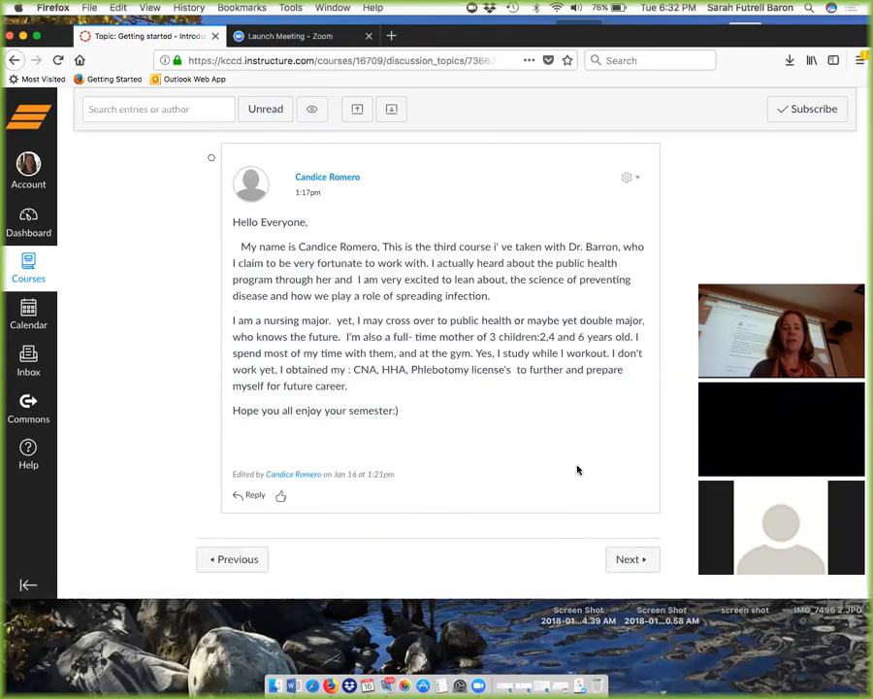
{"action": "scroll", "scroll_direction": "down", "scroll_amount": 3}
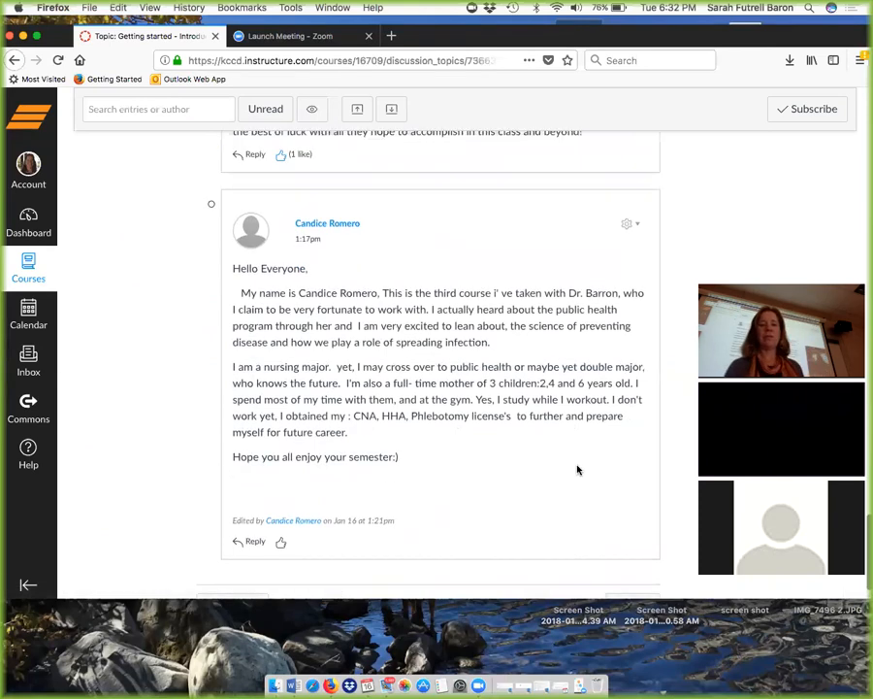
{"action": "scroll", "scroll_direction": "down", "scroll_amount": 3}
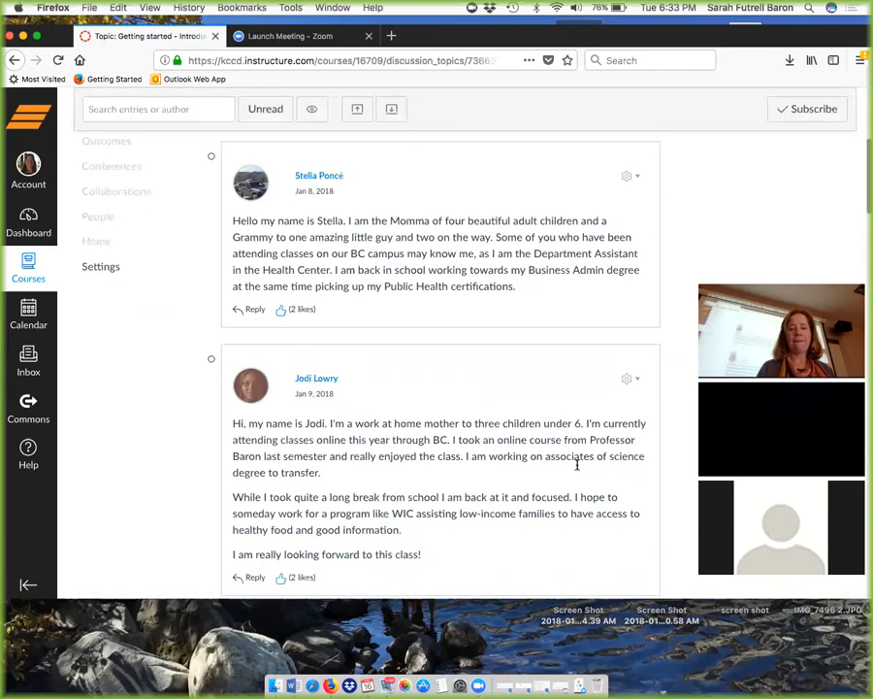
{"action": "scroll", "scroll_direction": "down", "scroll_amount": 3}
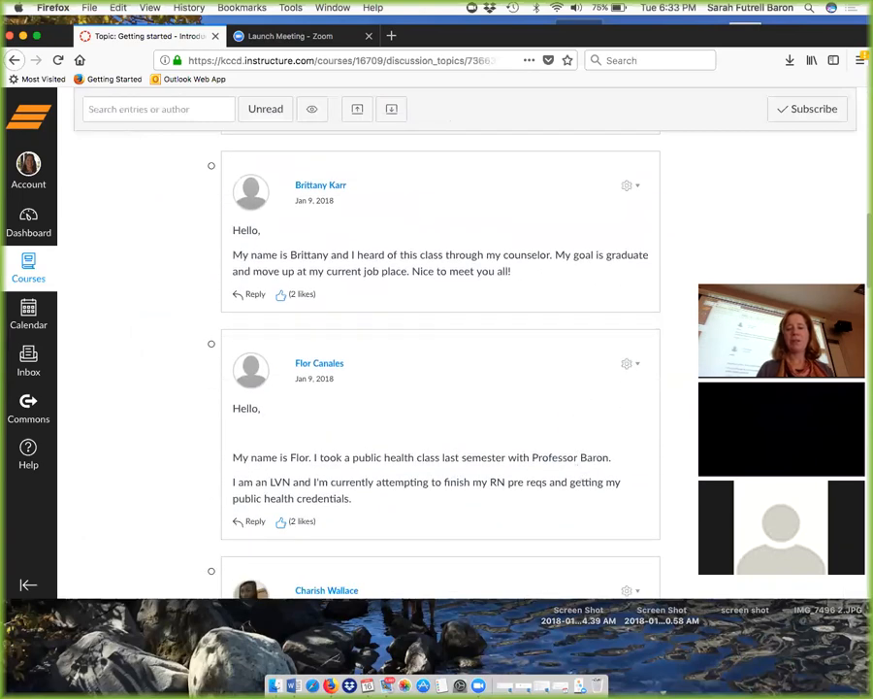
{"action": "mouse_move", "coordinate": [619, 551]}
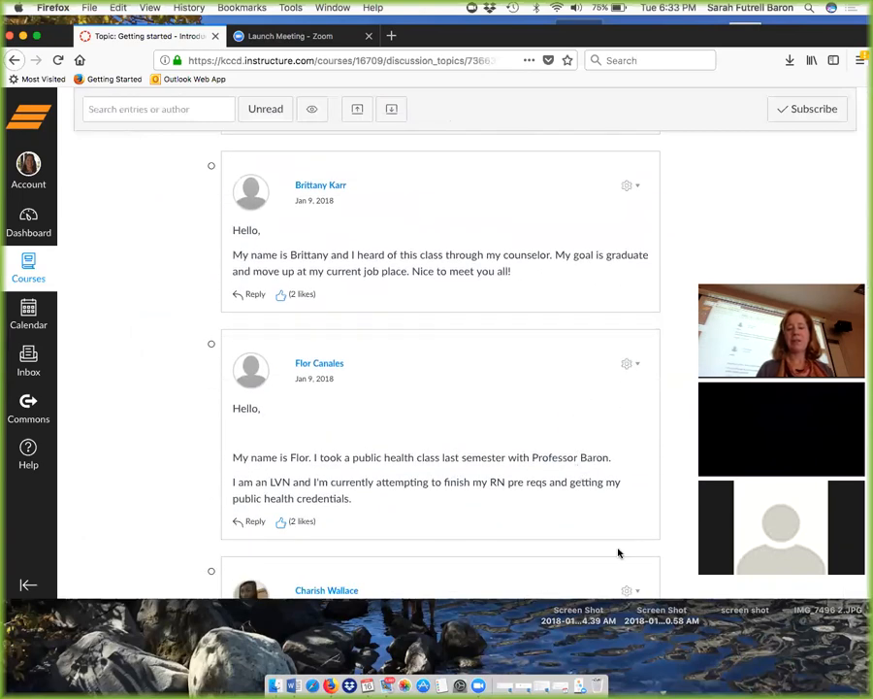
{"action": "scroll", "scroll_direction": "down", "scroll_amount": 3}
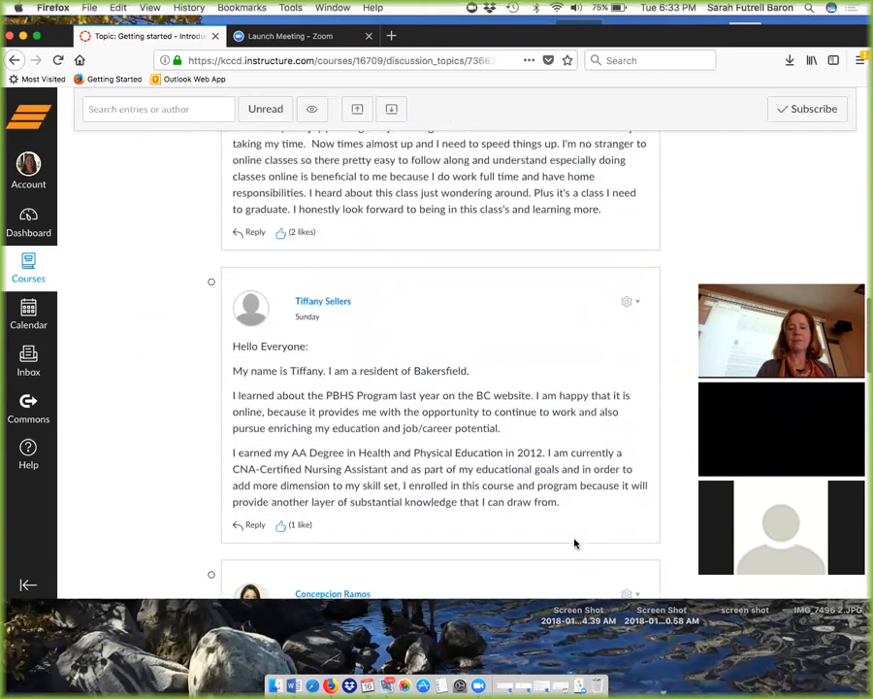
{"action": "scroll", "scroll_direction": "down", "scroll_amount": 3}
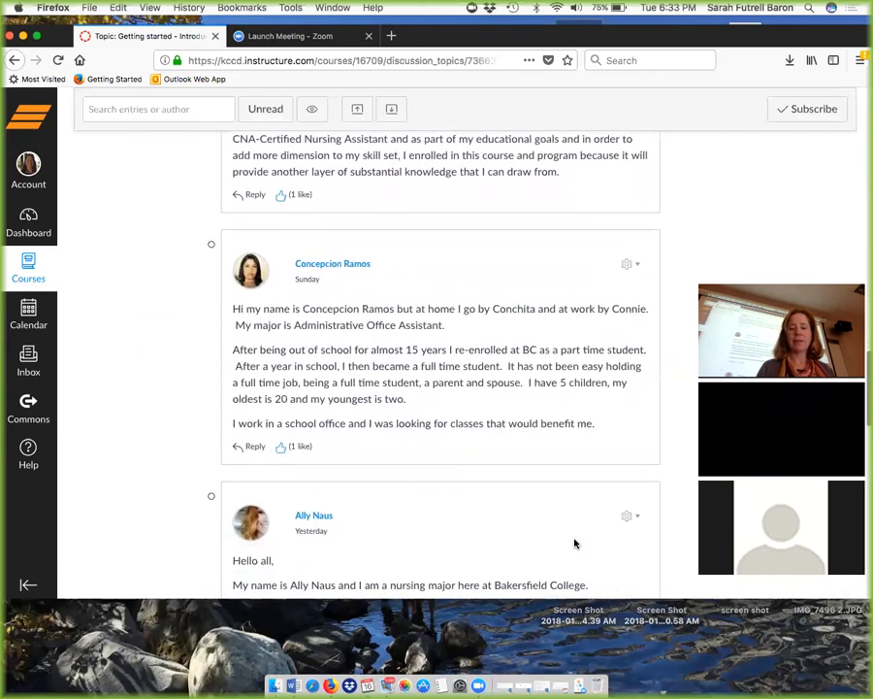
{"action": "scroll", "scroll_direction": "down", "scroll_amount": 3}
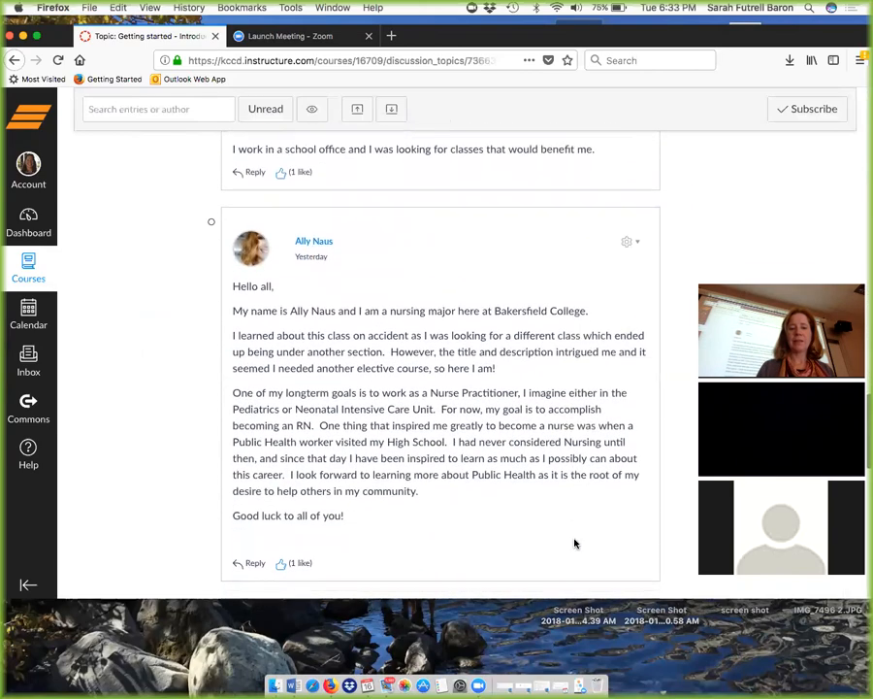
{"action": "scroll", "scroll_direction": "down", "scroll_amount": 3}
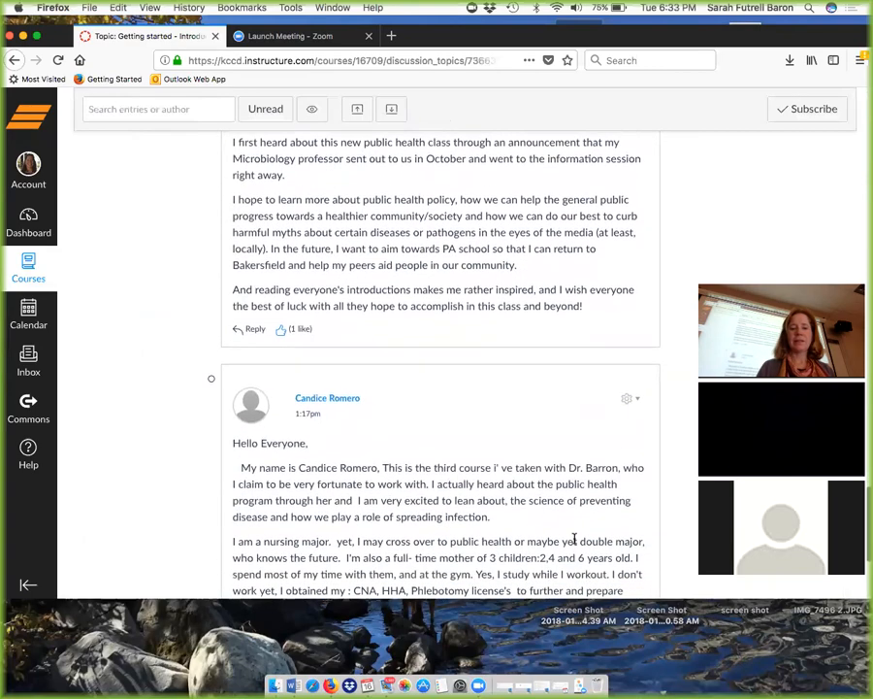
{"action": "scroll", "scroll_direction": "down", "scroll_amount": 3}
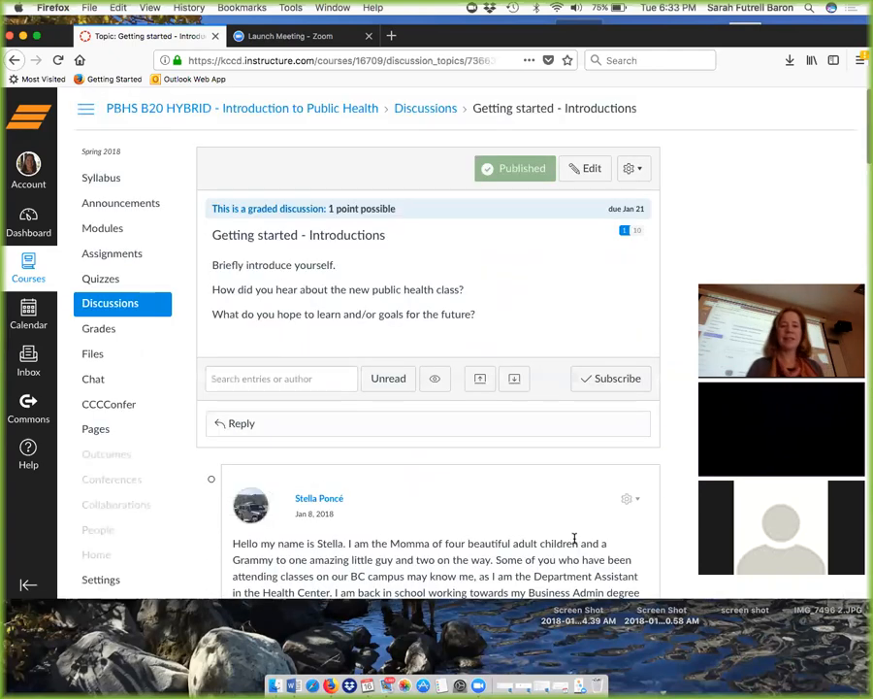
{"action": "mouse_move", "coordinate": [120, 203]}
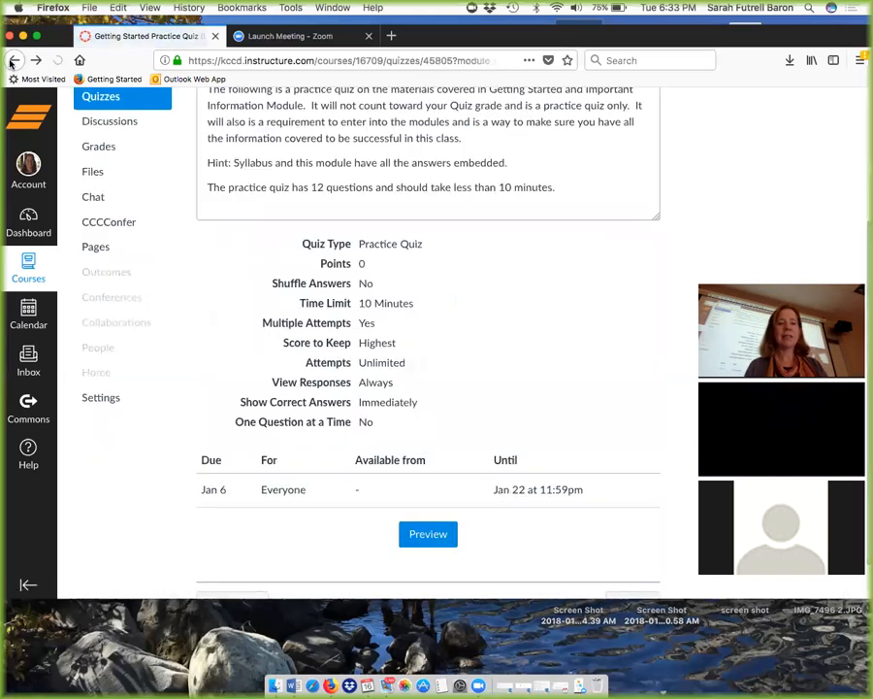
Return to the Getting Started Practice Quiz details page and scroll its settings.
{"action": "scroll", "scroll_direction": "down", "scroll_amount": 3}
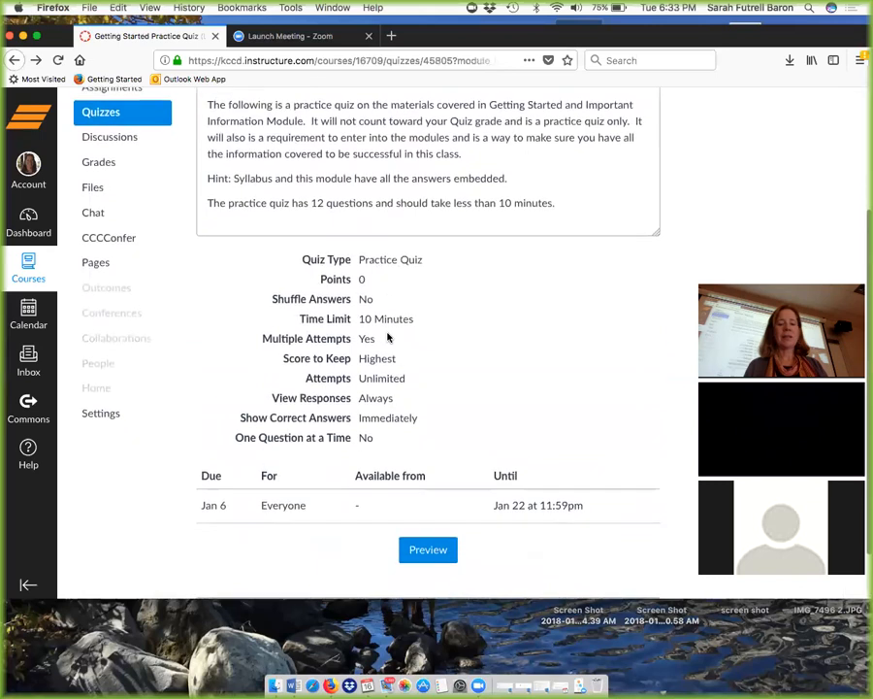
{"action": "scroll", "scroll_direction": "down", "scroll_amount": 3}
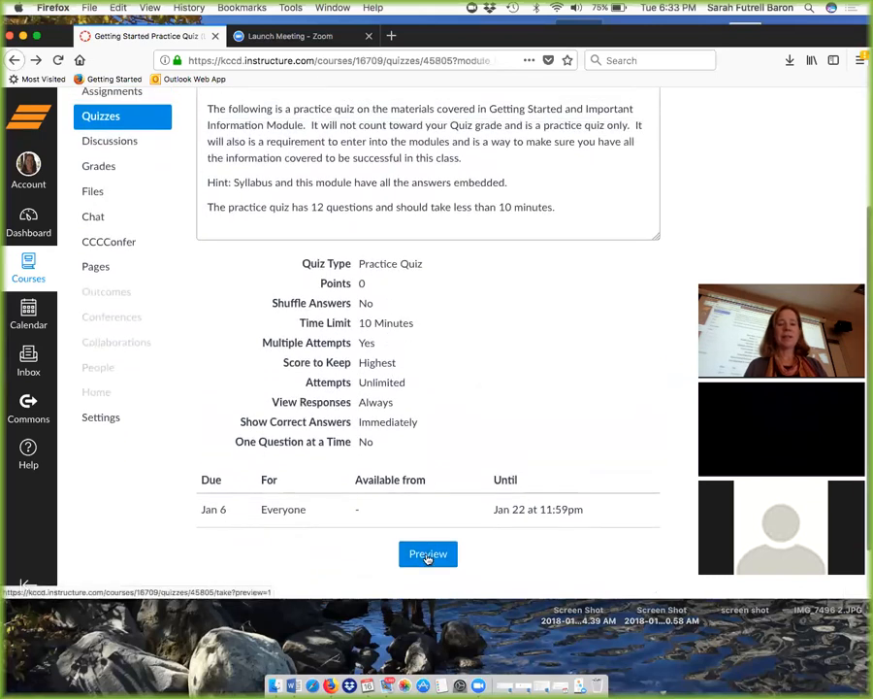
Start a student preview of the practice quiz and move past the Quiz Instructions to Question 1.
{"action": "left_click", "coordinate": [427, 553]}
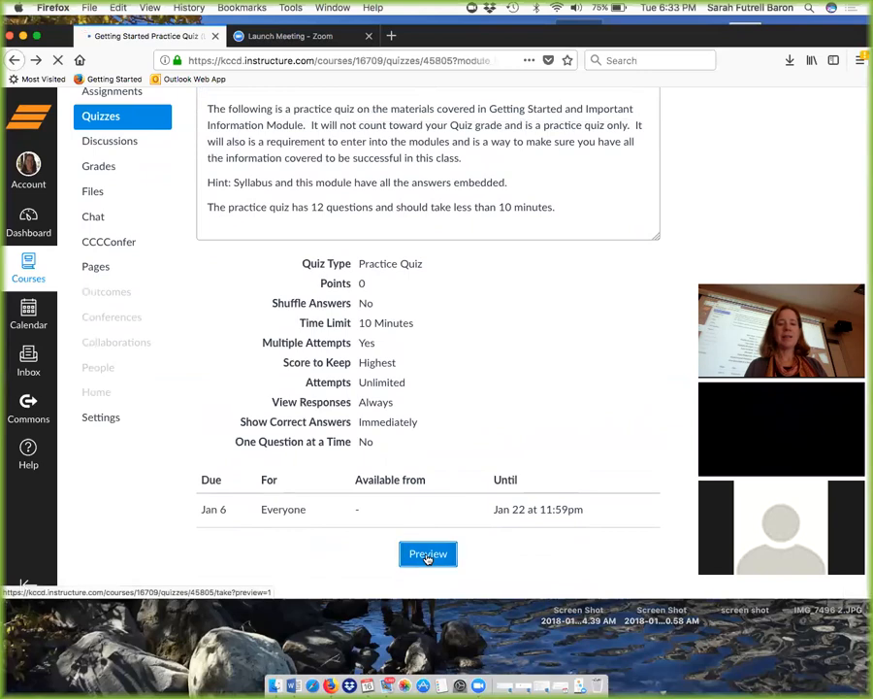
{"action": "left_click", "coordinate": [427, 553]}
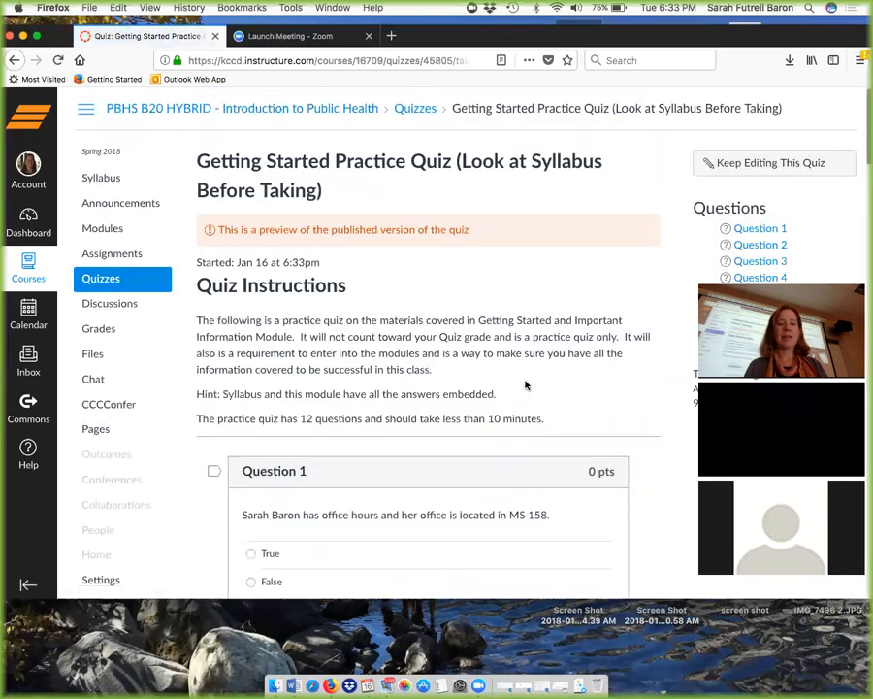
{"action": "scroll", "scroll_direction": "down", "scroll_amount": 3}
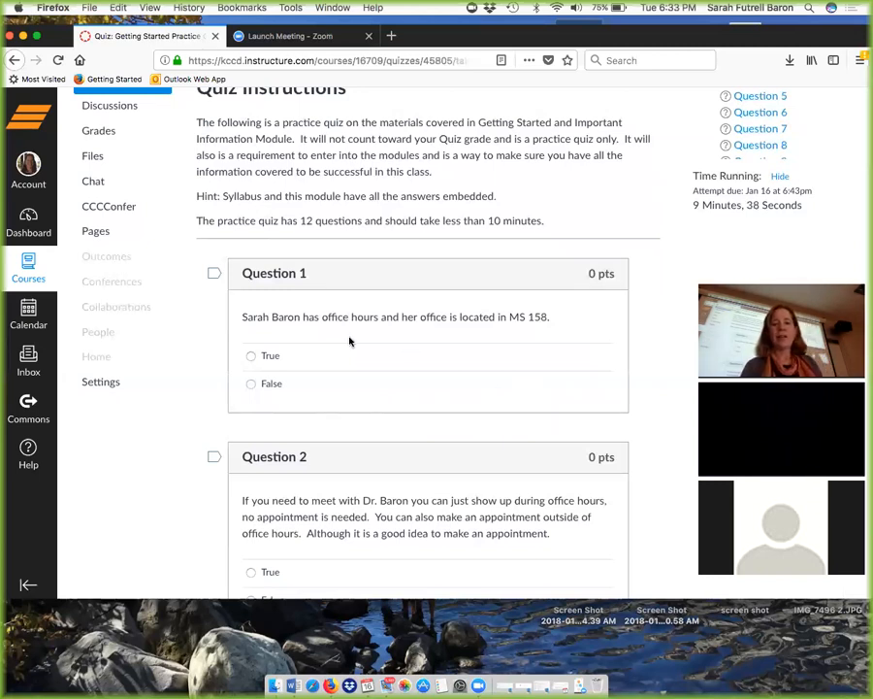
Answer Questions 1–4: False, True, Canvas Modules Week by Week, and False.
{"action": "scroll", "scroll_direction": "down", "scroll_amount": 3}
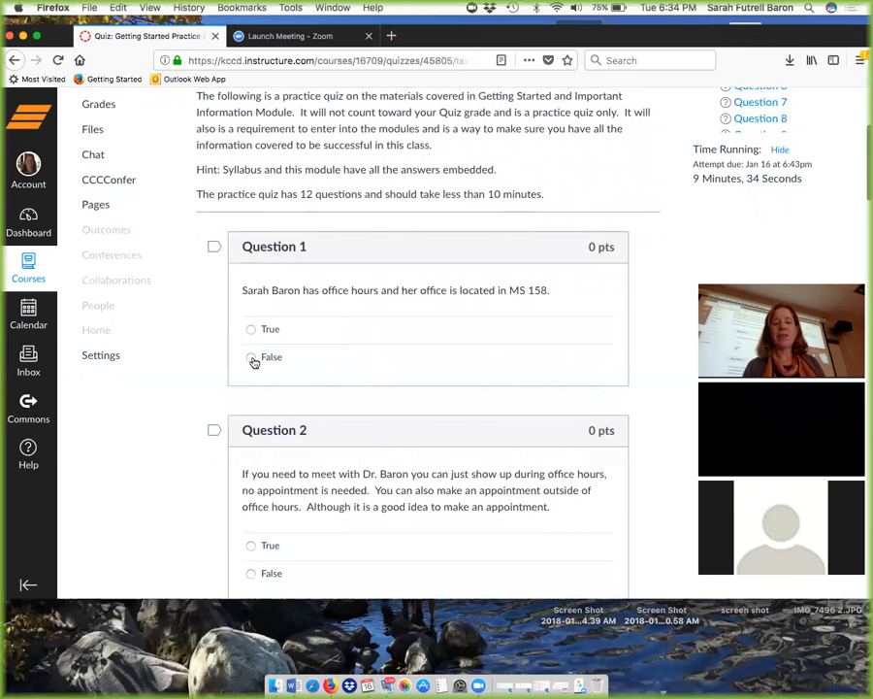
{"action": "left_click", "coordinate": [252, 357]}
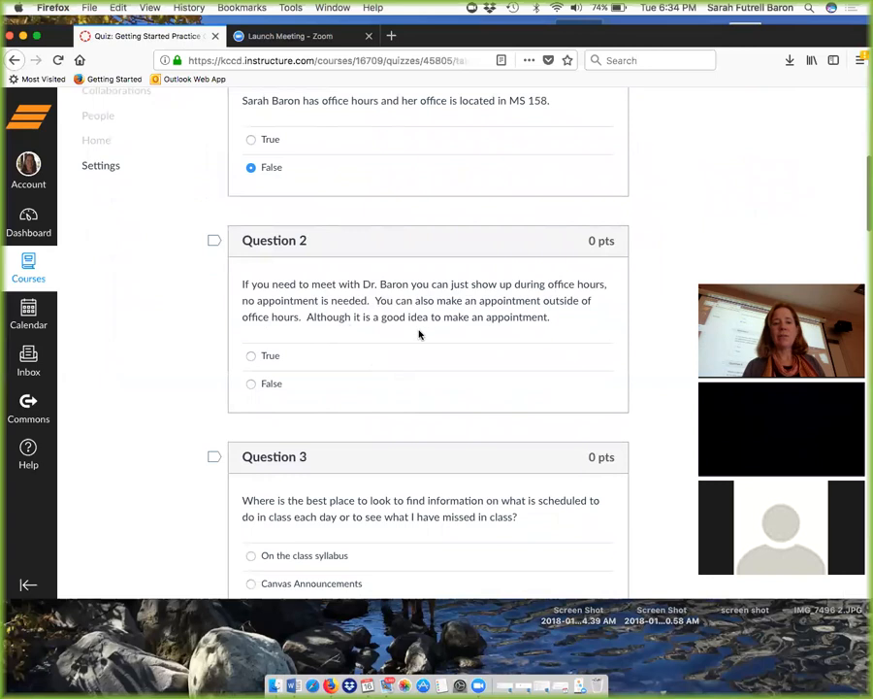
{"action": "left_click", "coordinate": [253, 327]}
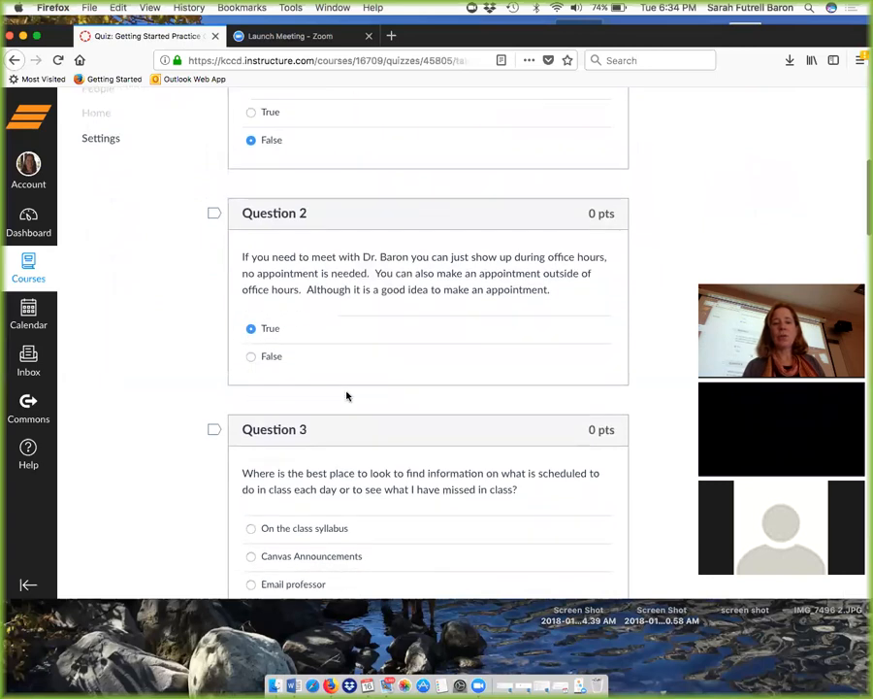
{"action": "scroll", "scroll_direction": "down", "scroll_amount": 3}
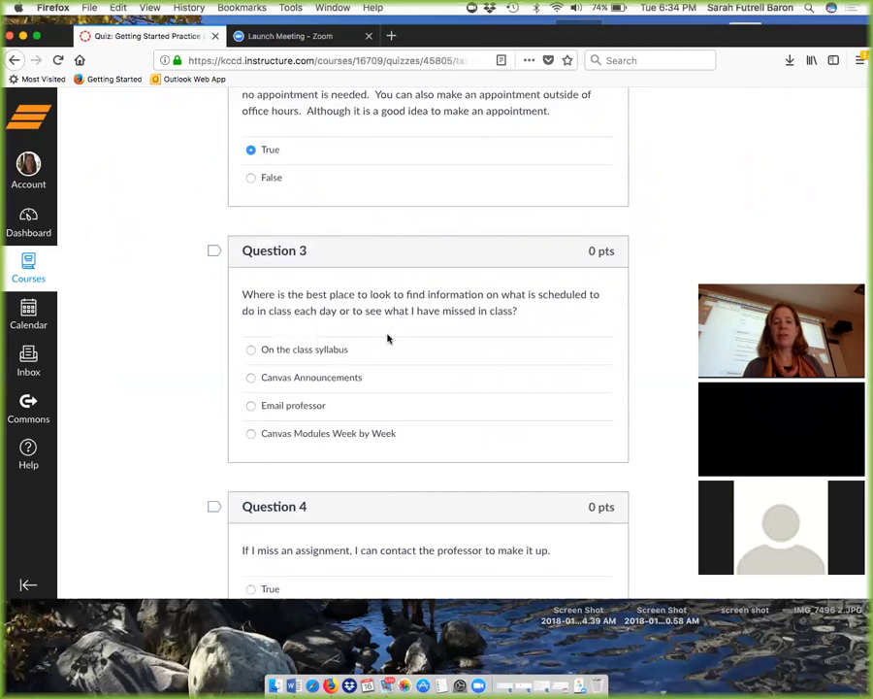
{"action": "left_click", "coordinate": [252, 433]}
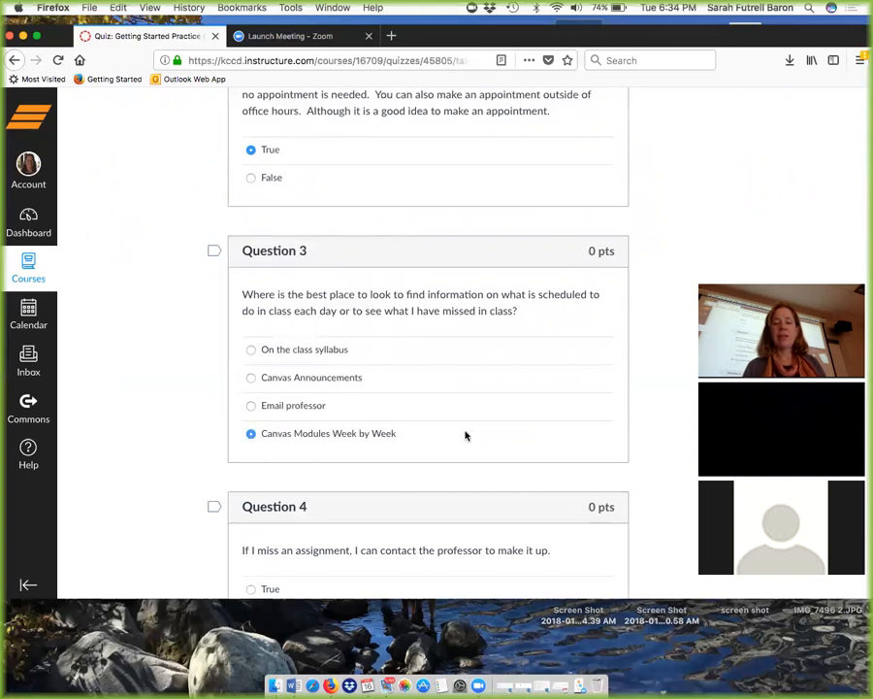
{"action": "scroll", "scroll_direction": "down", "scroll_amount": 3}
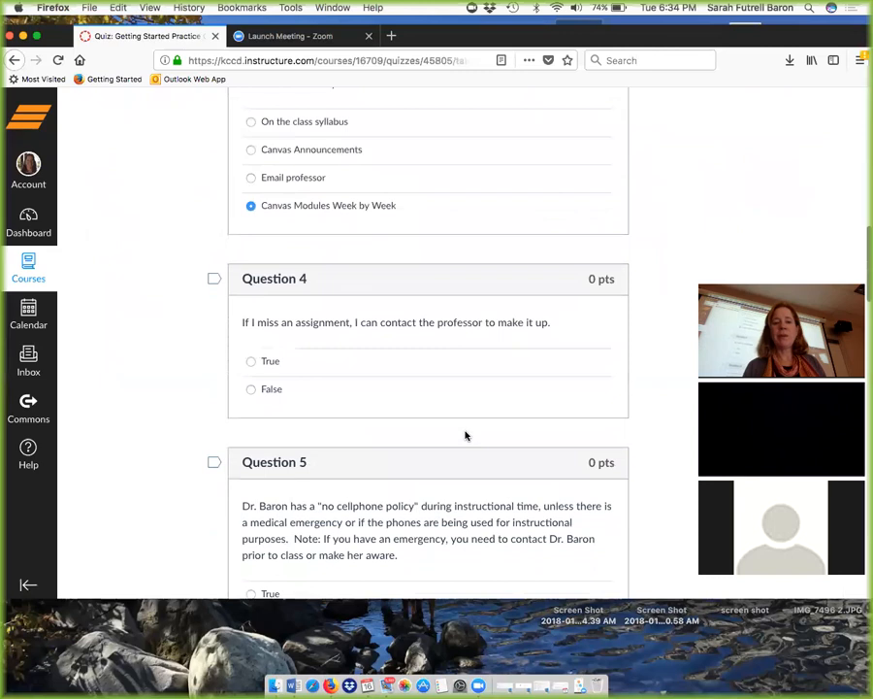
{"action": "mouse_move", "coordinate": [452, 411]}
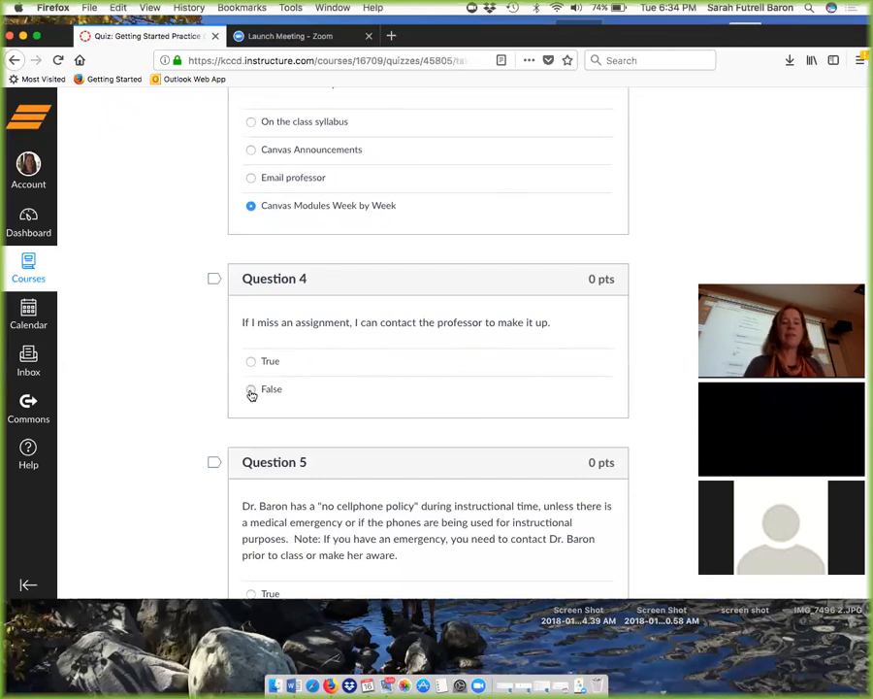
{"action": "left_click", "coordinate": [251, 388]}
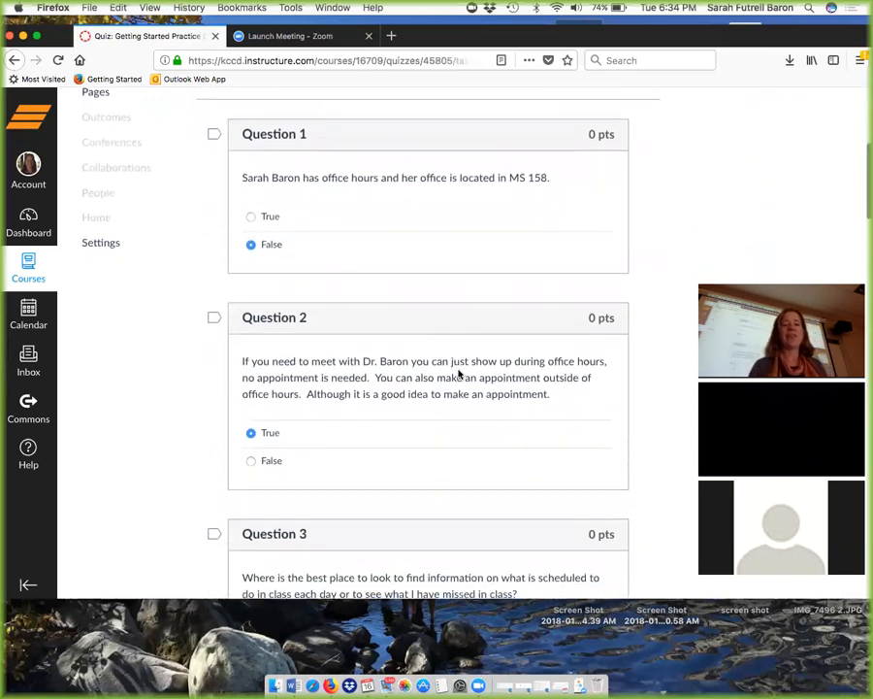
Work down Questions 5–8, answering True, 10%, Via Canvas Messaging or Attending Office Hours, and False.
{"action": "scroll", "scroll_direction": "down", "scroll_amount": 3}
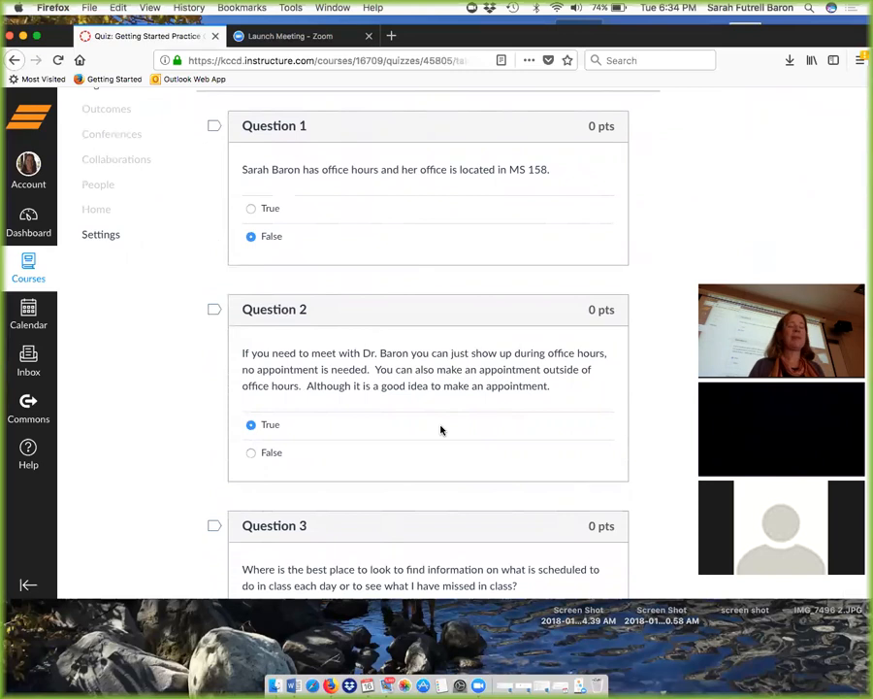
{"action": "scroll", "scroll_direction": "down", "scroll_amount": 3}
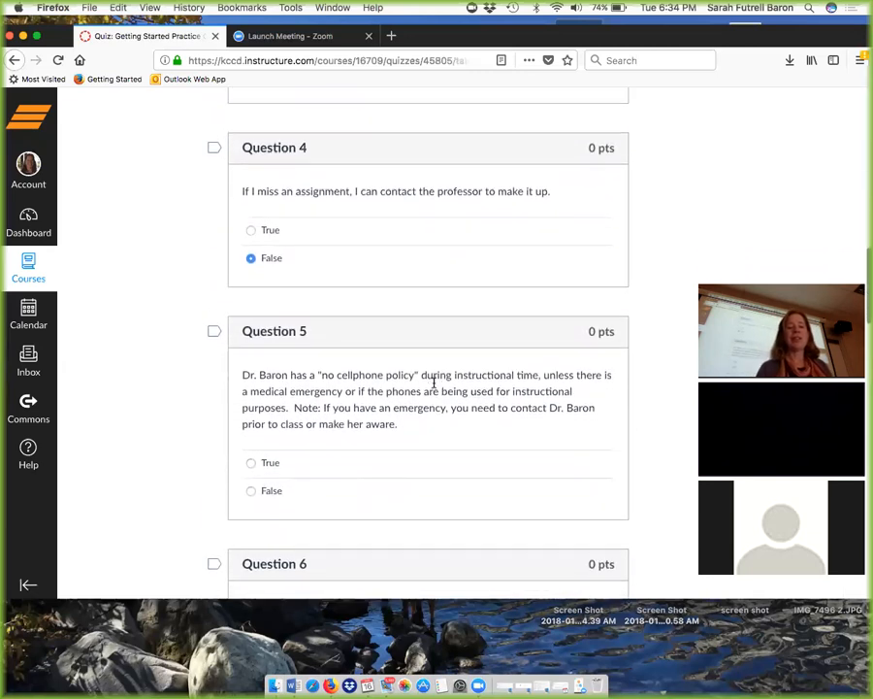
{"action": "scroll", "scroll_direction": "down", "scroll_amount": 3}
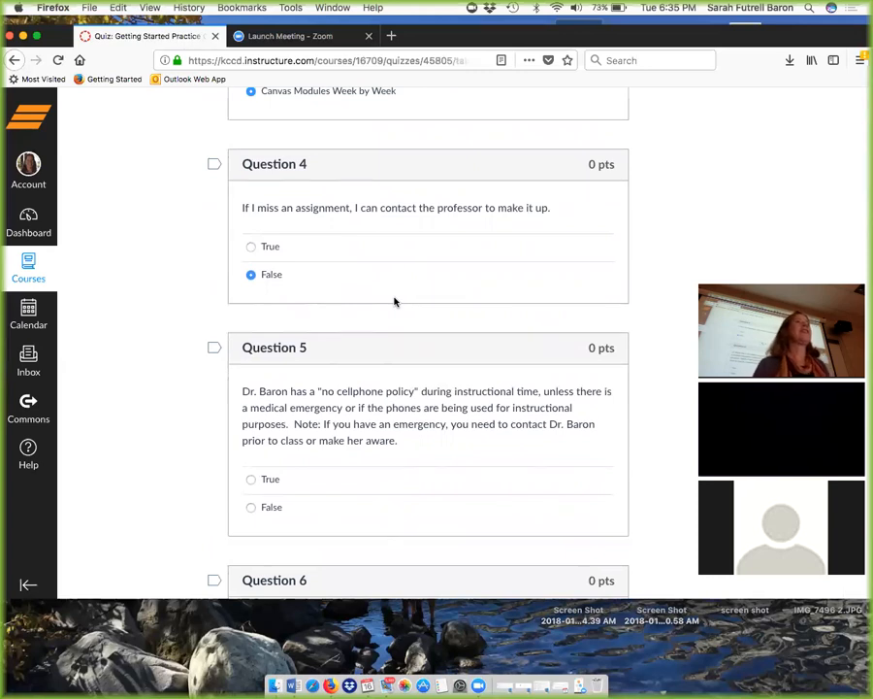
{"action": "scroll", "scroll_direction": "down", "scroll_amount": 3}
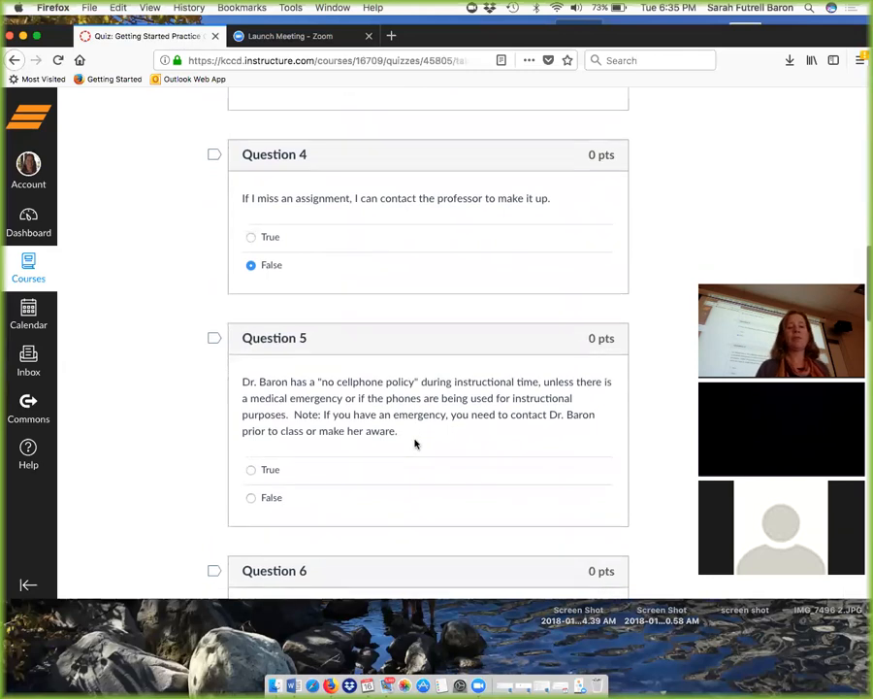
{"action": "scroll", "scroll_direction": "down", "scroll_amount": 3}
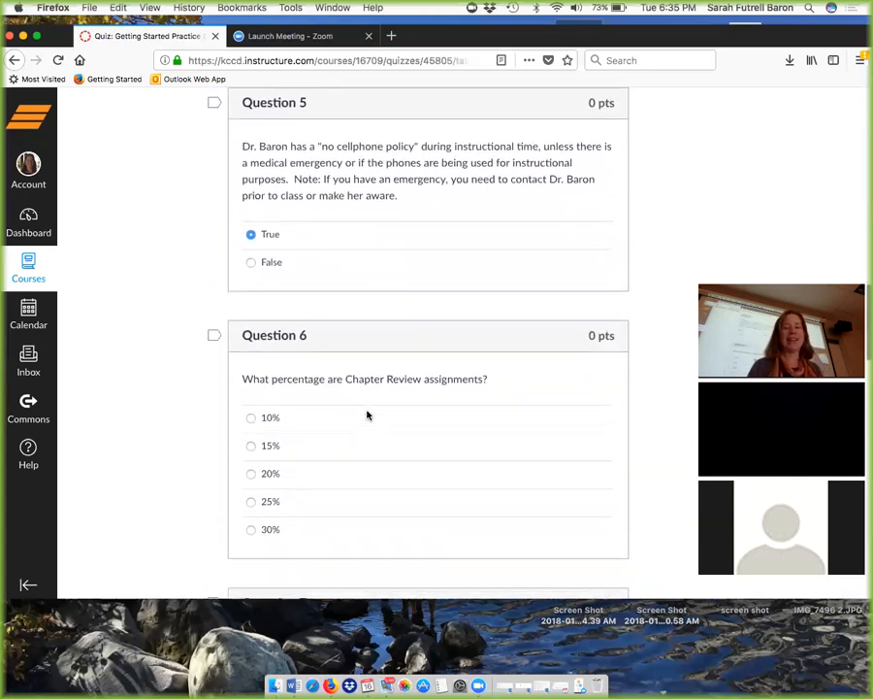
{"action": "scroll", "scroll_direction": "down", "scroll_amount": 3}
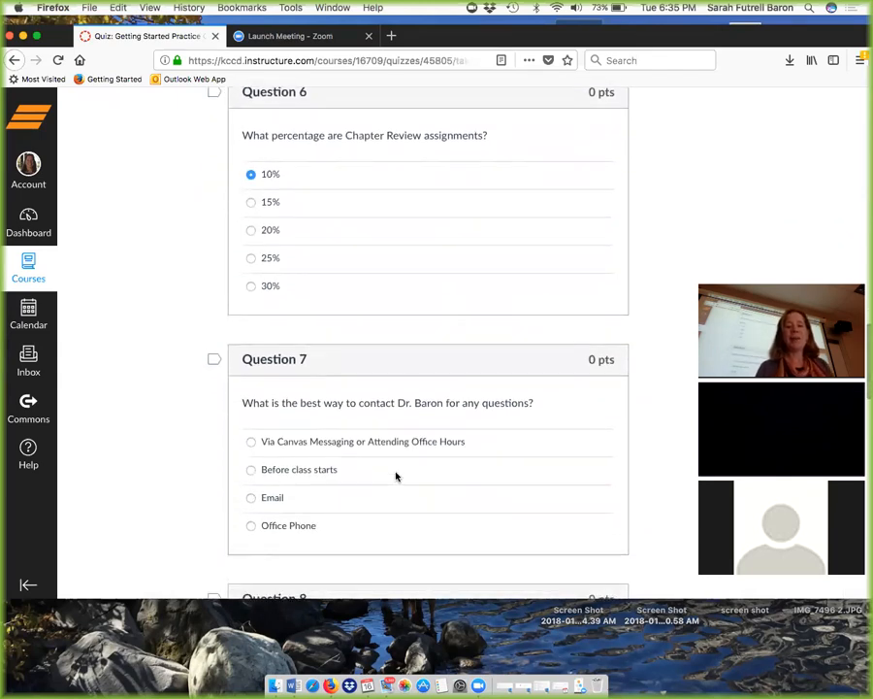
{"action": "scroll", "scroll_direction": "down", "scroll_amount": 3}
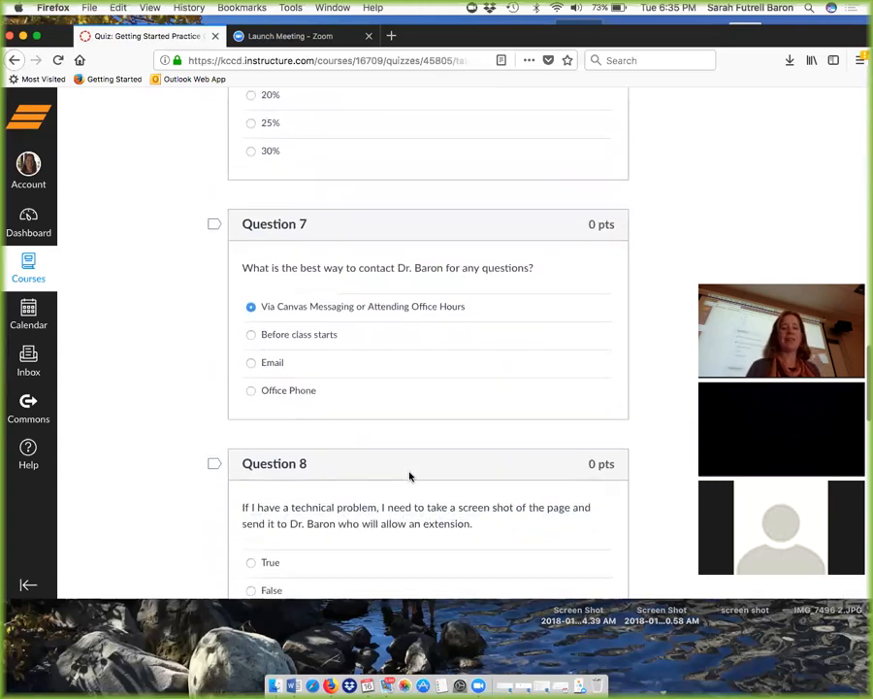
{"action": "scroll", "scroll_direction": "down", "scroll_amount": 3}
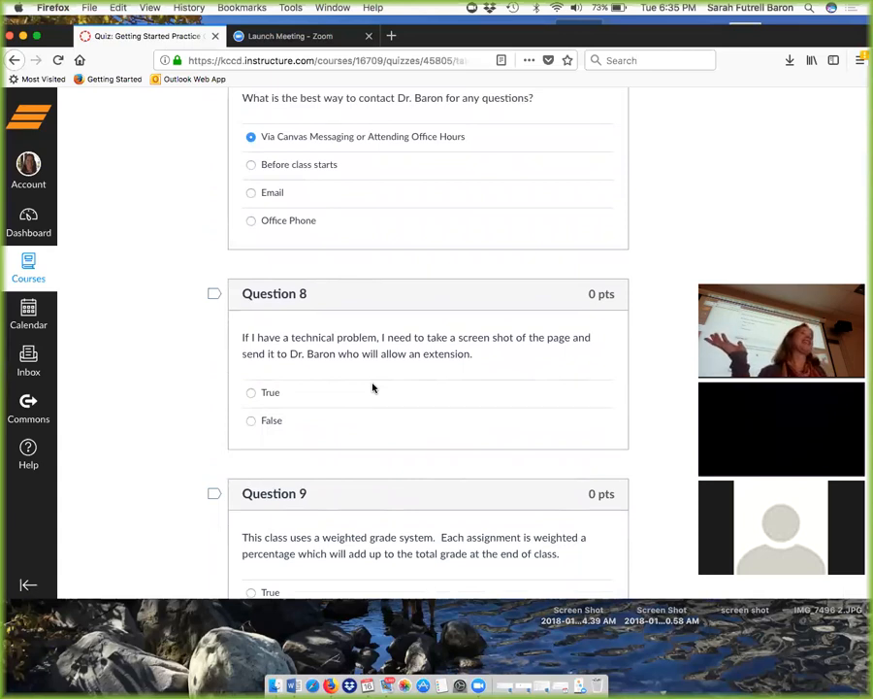
{"action": "left_click", "coordinate": [252, 419]}
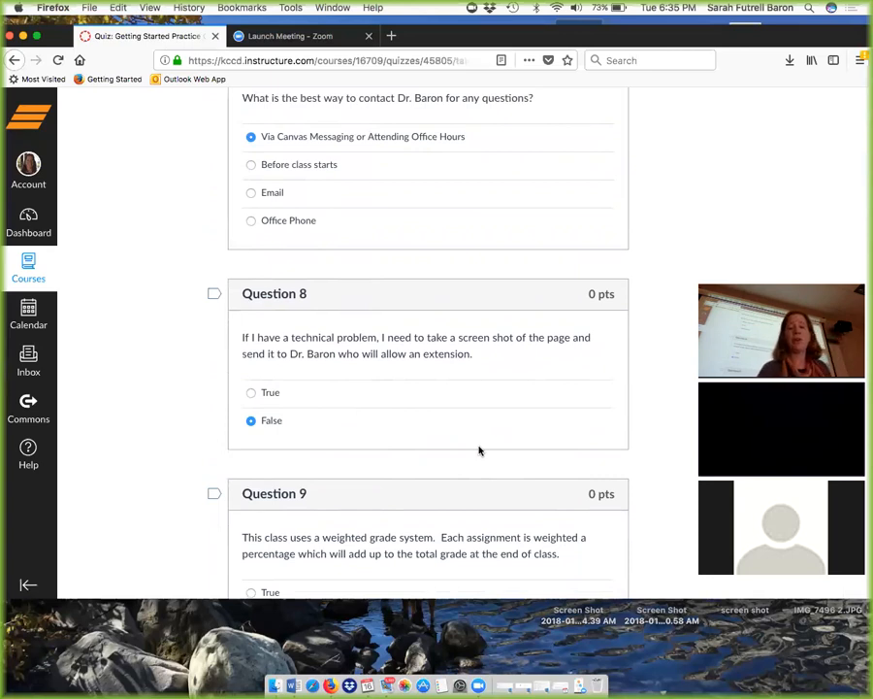
{"action": "scroll", "scroll_direction": "down", "scroll_amount": 3}
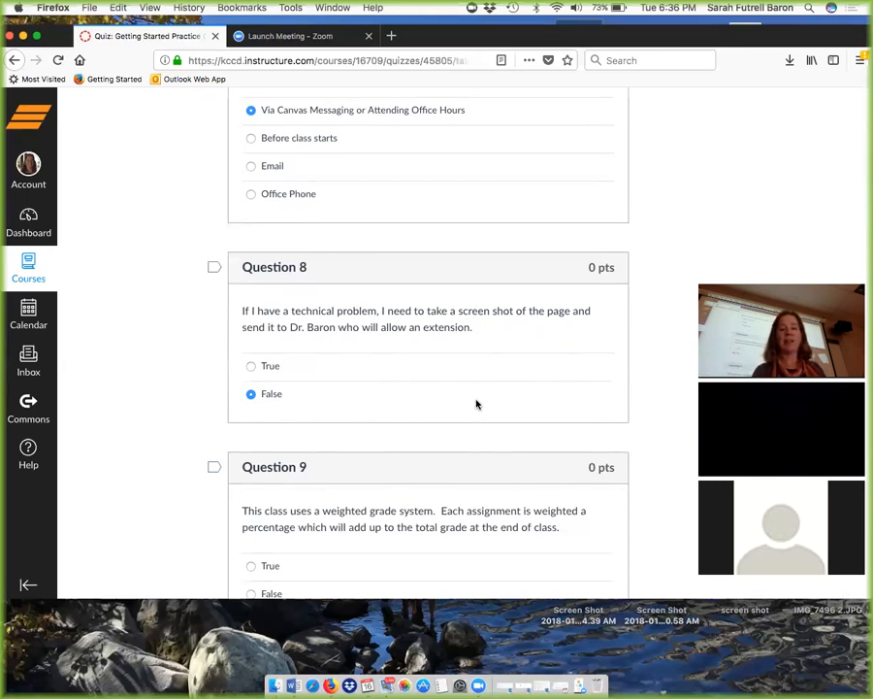
Answer True for Questions 9 and 10 and Account for Question 11, leaving Question 12 in view.
{"action": "scroll", "scroll_direction": "down", "scroll_amount": 3}
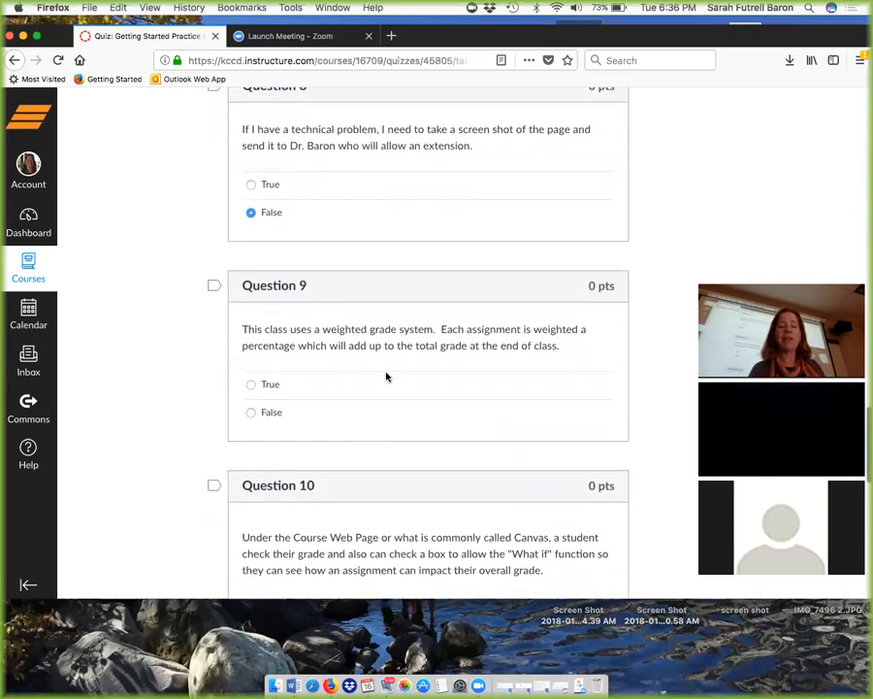
{"action": "mouse_move", "coordinate": [376, 399]}
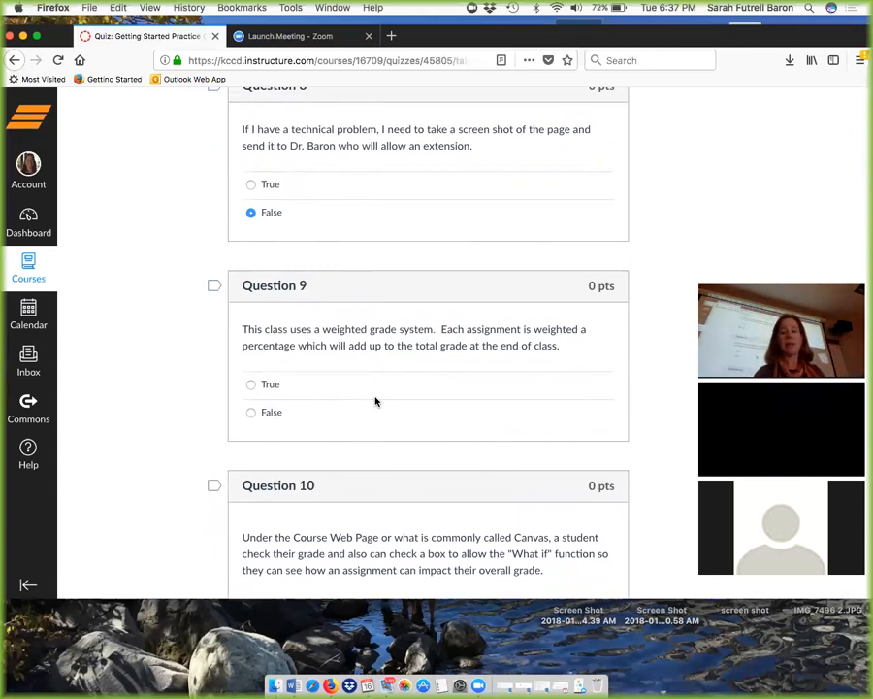
{"action": "scroll", "scroll_direction": "down", "scroll_amount": 3}
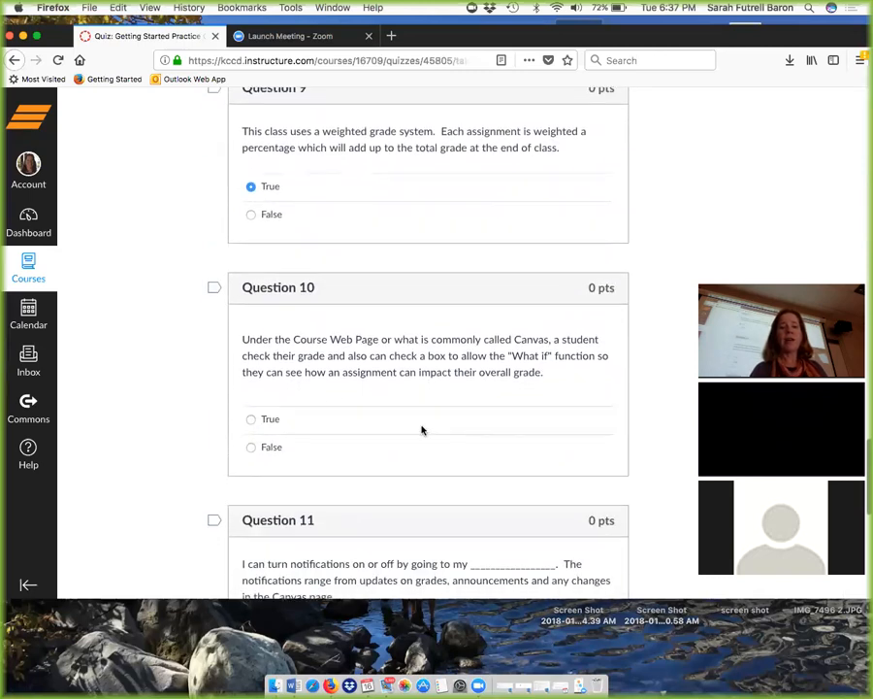
{"action": "scroll", "scroll_direction": "down", "scroll_amount": 3}
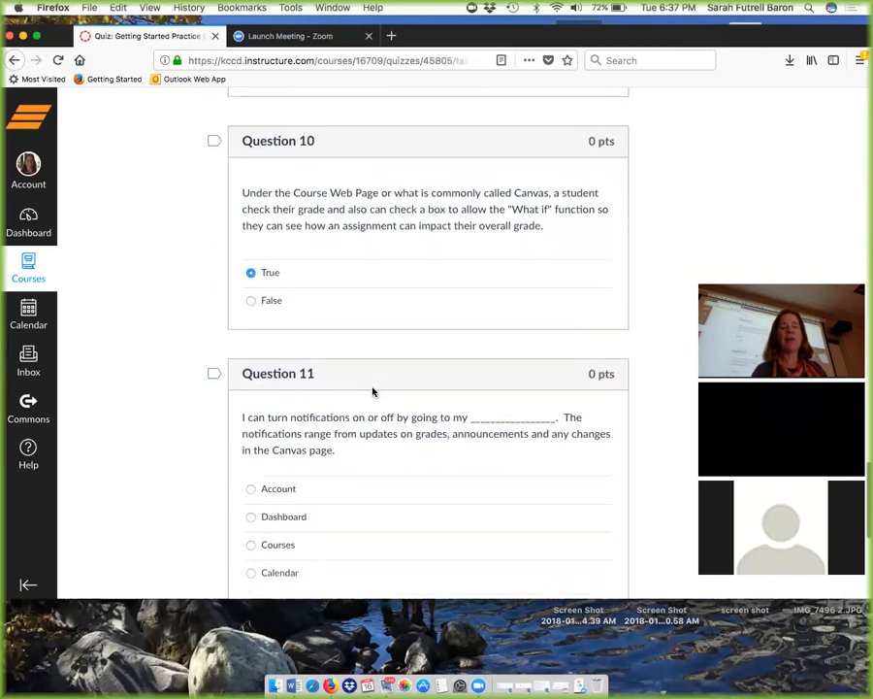
{"action": "scroll", "scroll_direction": "down", "scroll_amount": 3}
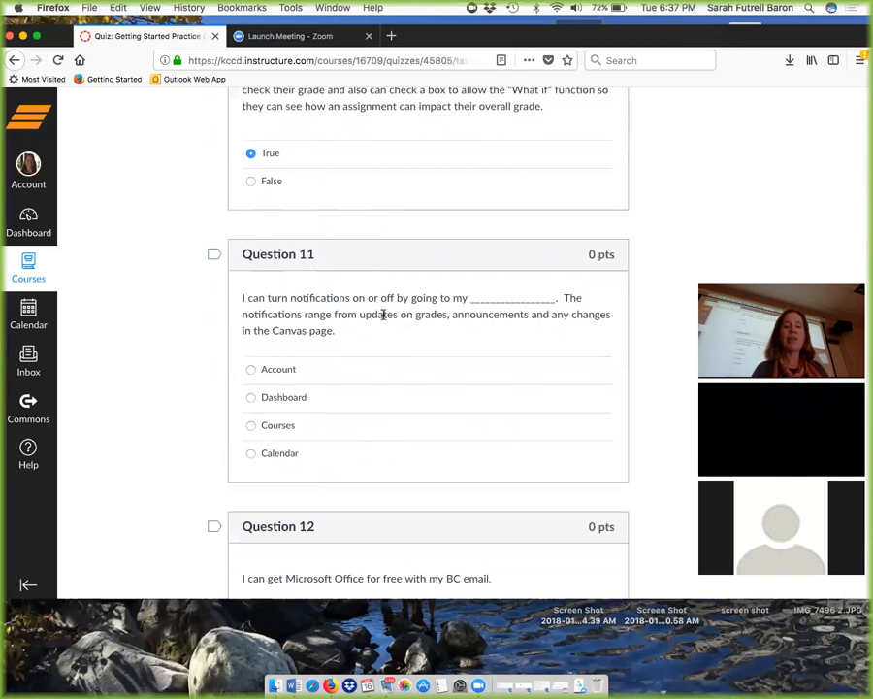
{"action": "scroll", "scroll_direction": "down", "scroll_amount": 3}
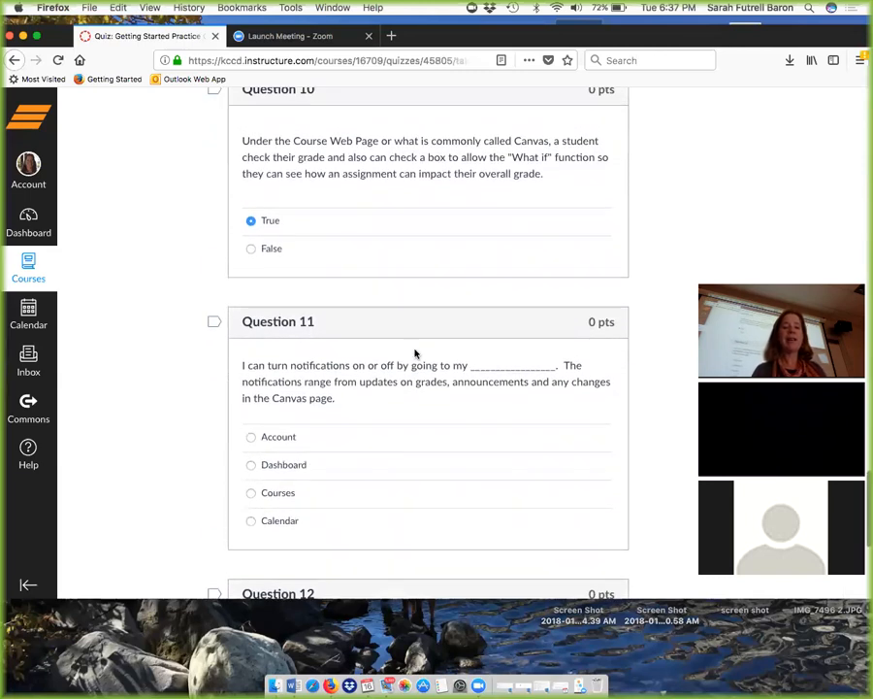
{"action": "scroll", "scroll_direction": "down", "scroll_amount": 3}
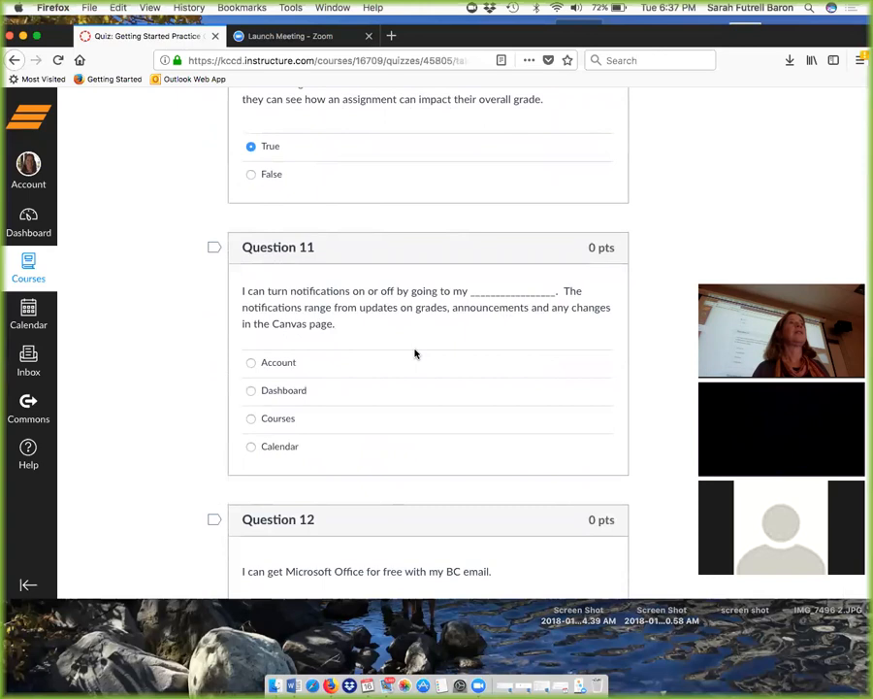
{"action": "left_click", "coordinate": [252, 363]}
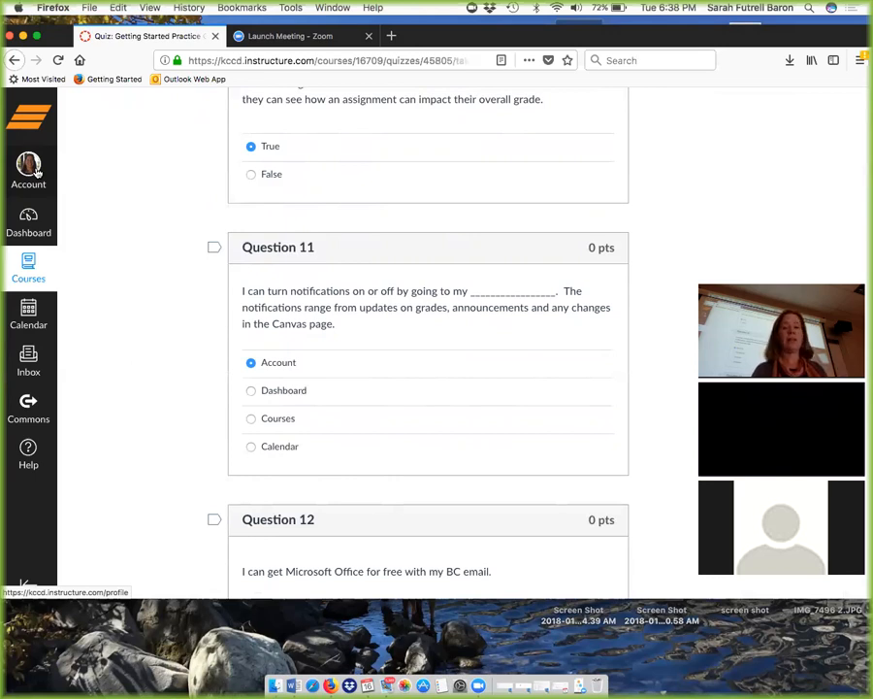
{"action": "scroll", "scroll_direction": "down", "scroll_amount": 3}
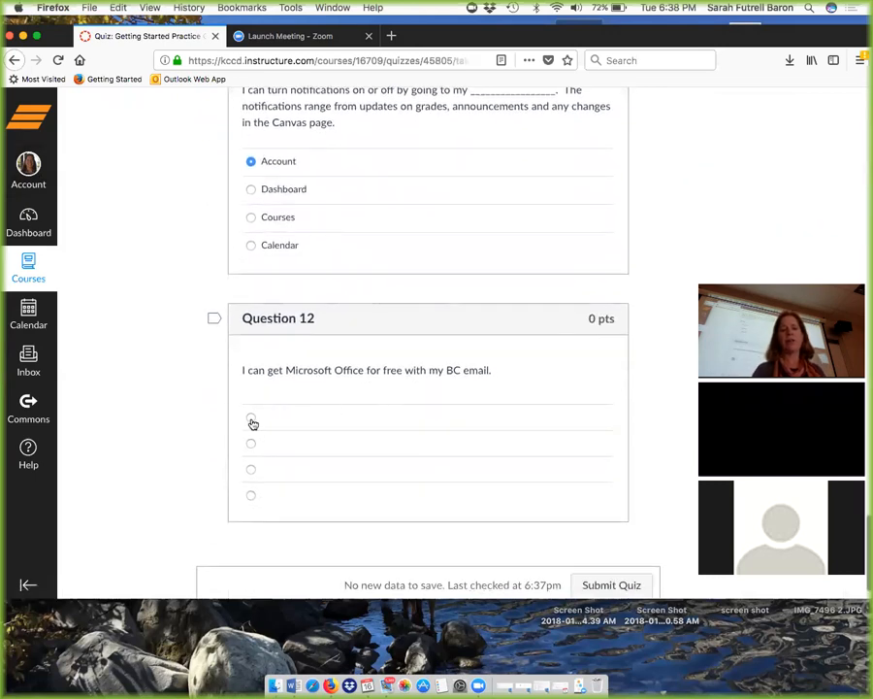
{"action": "scroll", "scroll_direction": "down", "scroll_amount": 3}
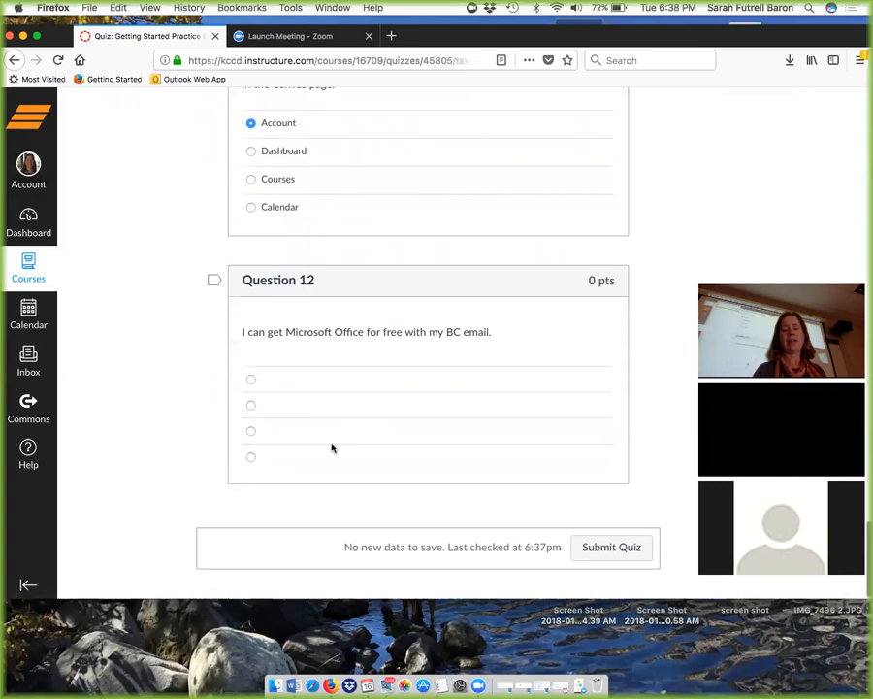
{"action": "mouse_move", "coordinate": [612, 547]}
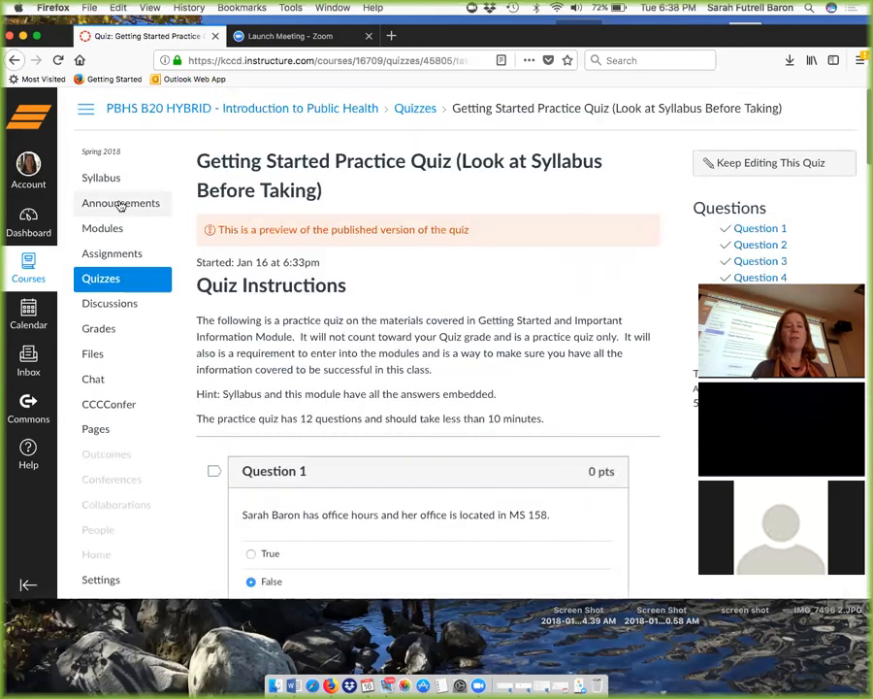
Open the PBHS B20 Course Syllabus from course navigation and review its quick links and meeting dates.
{"action": "left_click", "coordinate": [100, 177]}
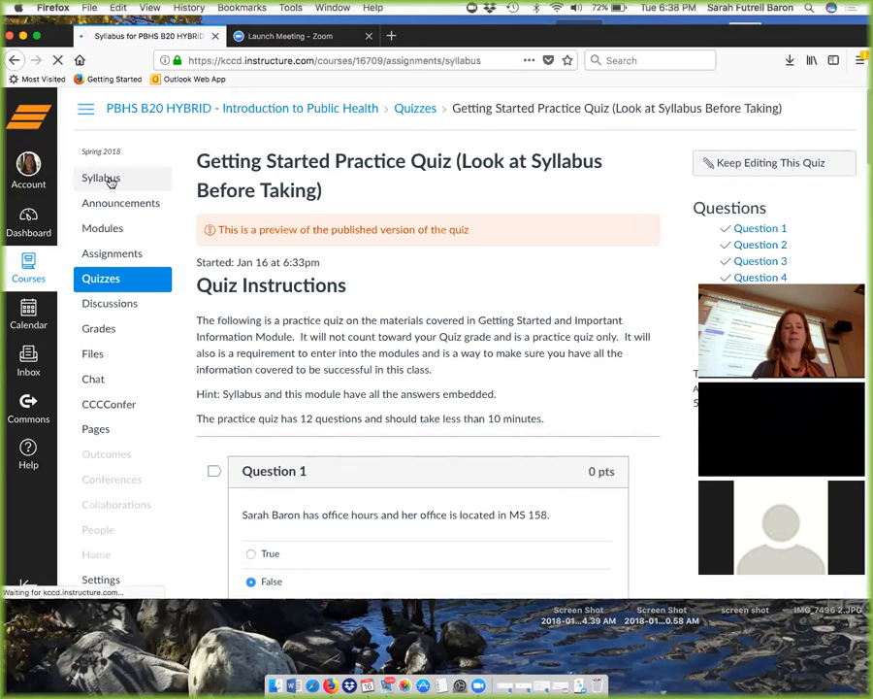
{"action": "left_click", "coordinate": [101, 178]}
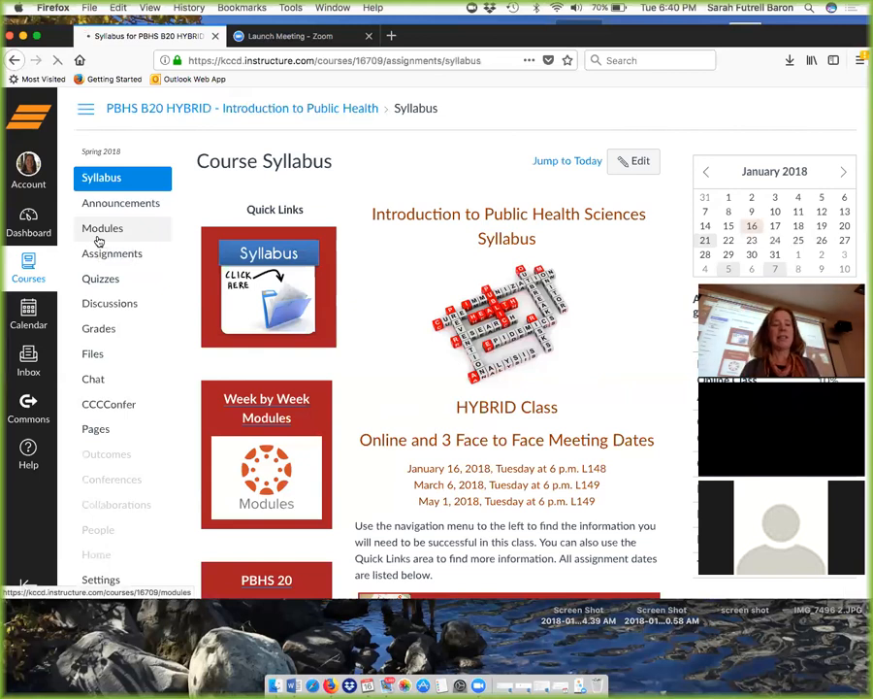
Return to Modules and scroll past Welcome to reach Week 1's Chapter 1 Public Health Intro item.
{"action": "left_click", "coordinate": [101, 227]}
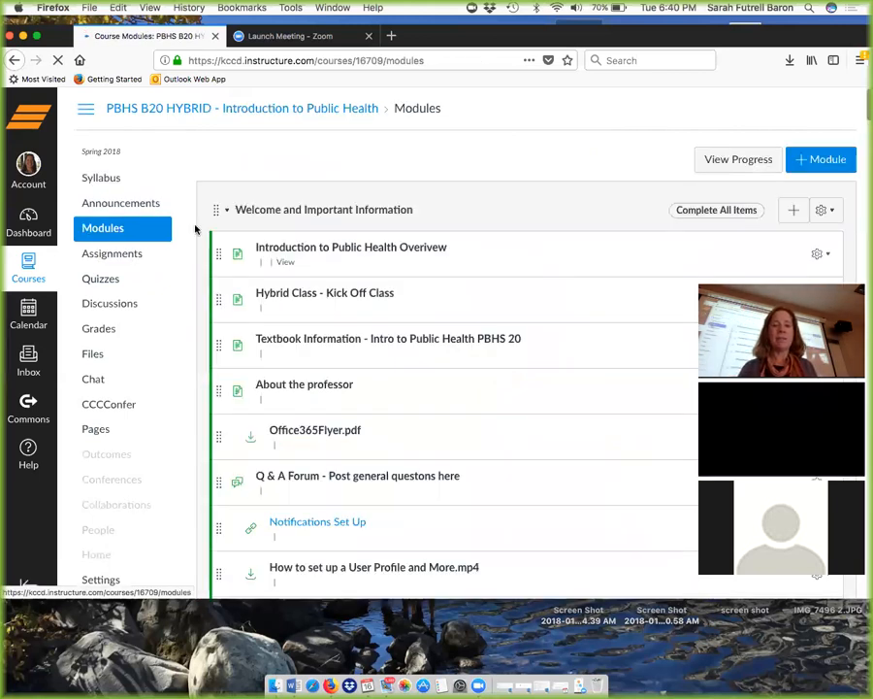
{"action": "scroll", "scroll_direction": "down", "scroll_amount": 3}
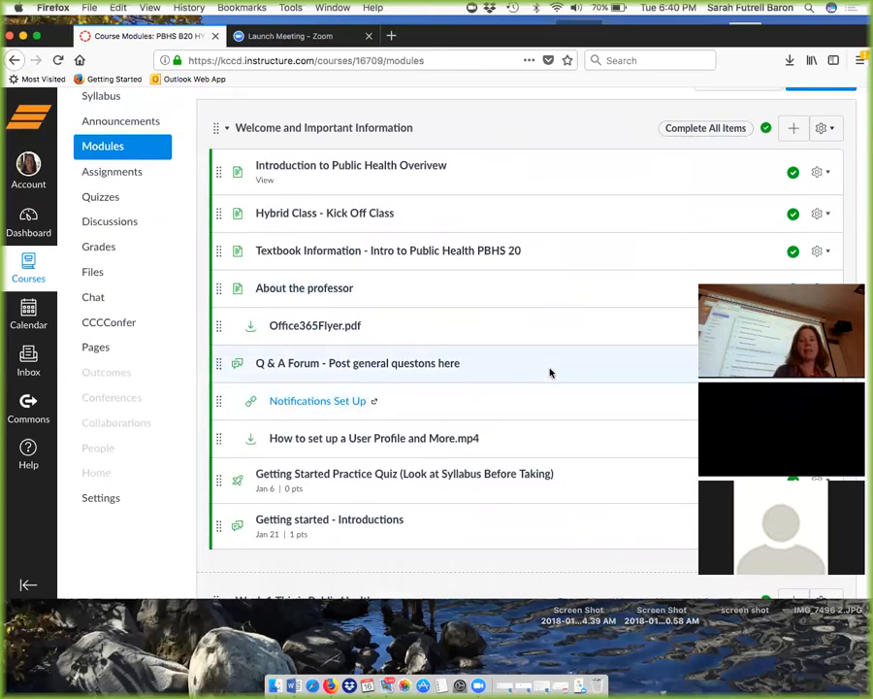
{"action": "scroll", "scroll_direction": "down", "scroll_amount": 3}
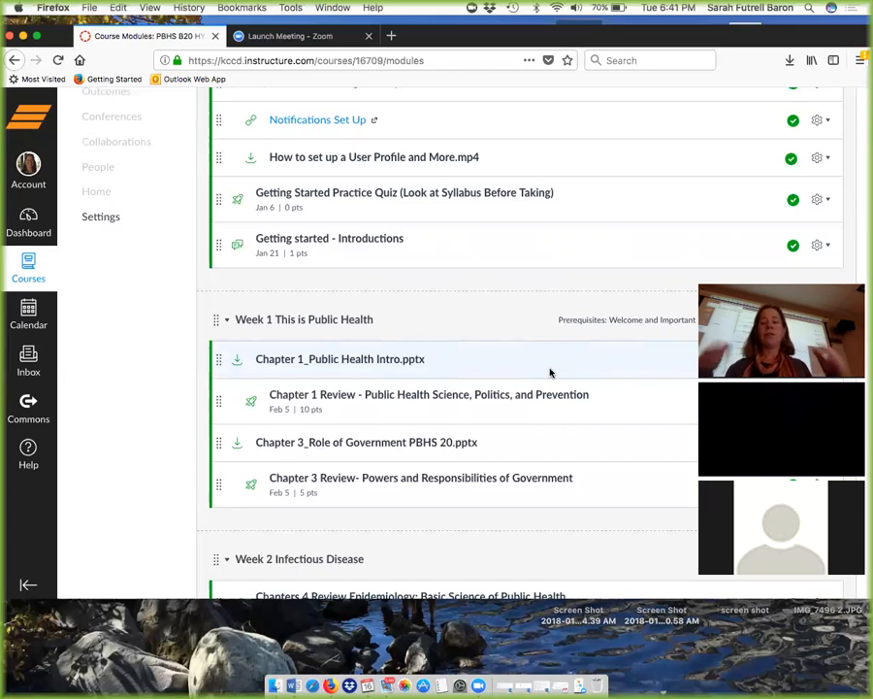
{"action": "mouse_move", "coordinate": [436, 359]}
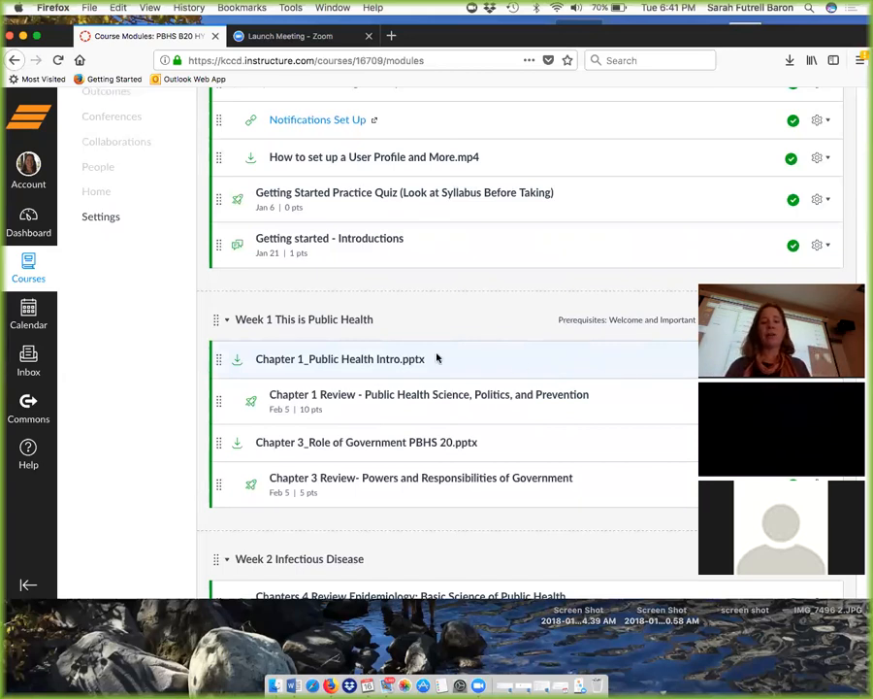
{"action": "left_click", "coordinate": [340, 359]}
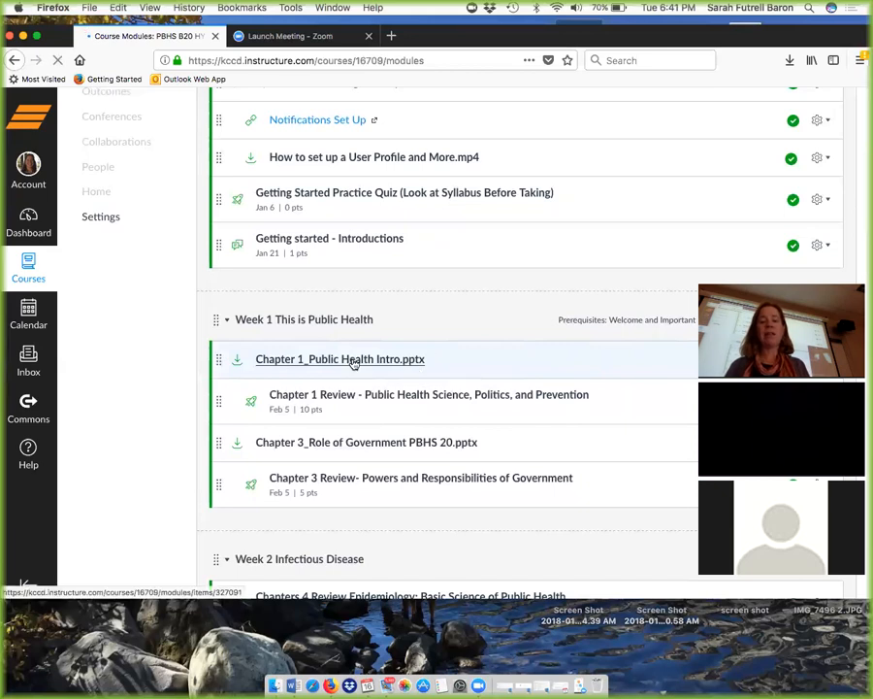
View the Chapter 1 slide file PBHS_20_CH01.pptx preview and download it.
{"action": "left_click", "coordinate": [340, 359]}
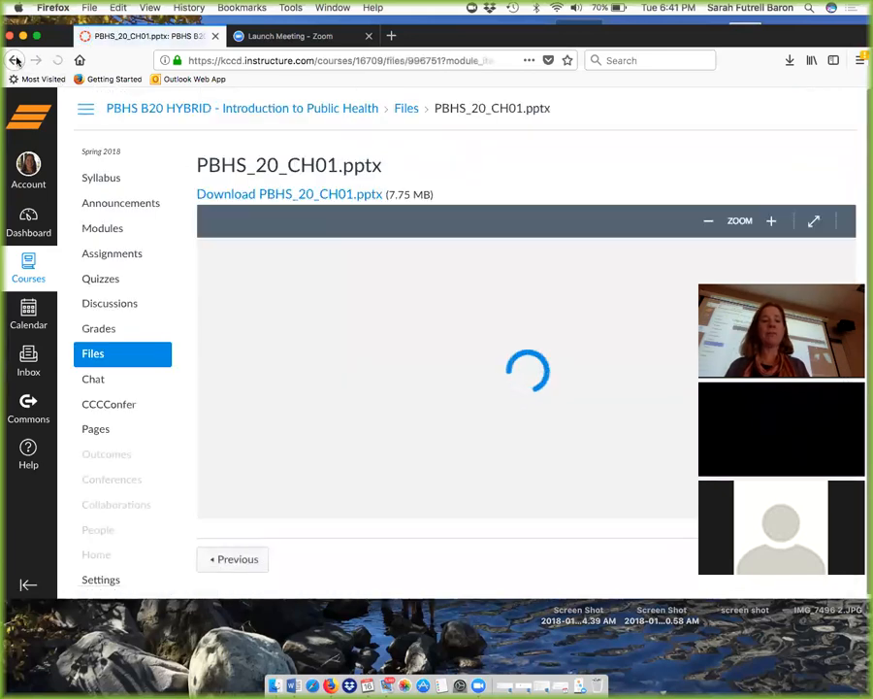
{"action": "left_click", "coordinate": [15, 60]}
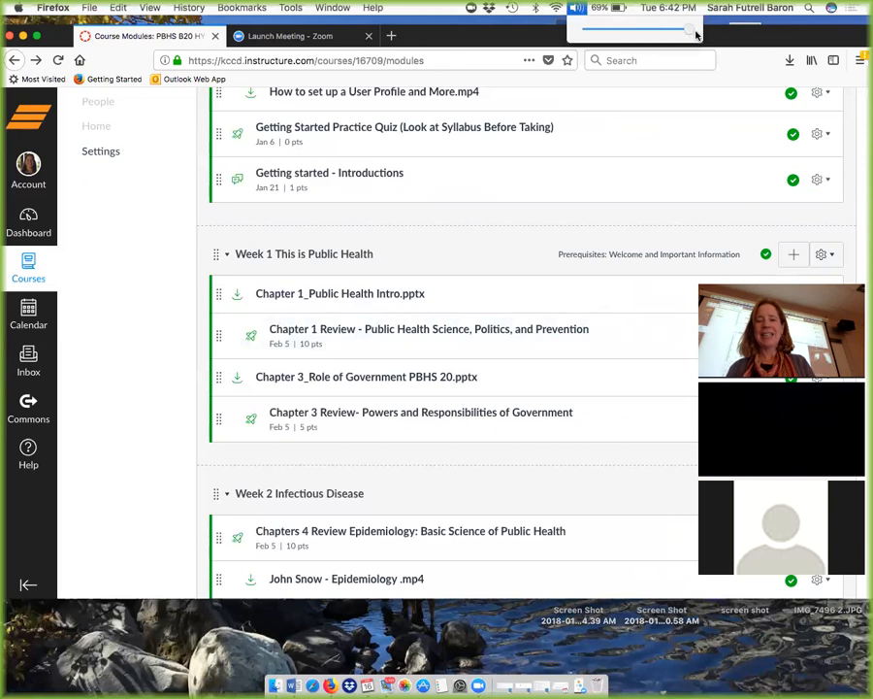
{"action": "mouse_move", "coordinate": [514, 264]}
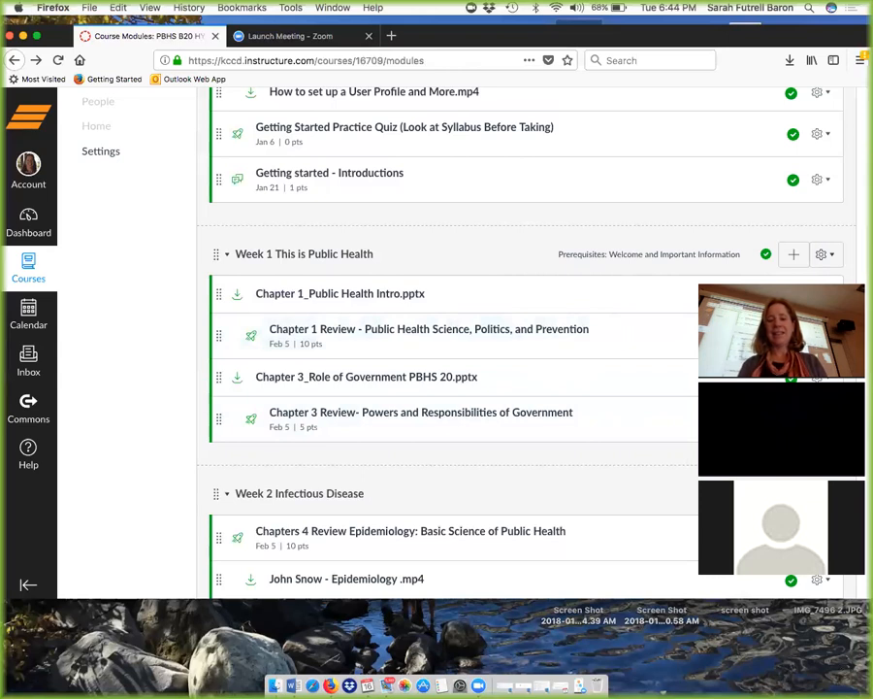
{"action": "mouse_move", "coordinate": [543, 400]}
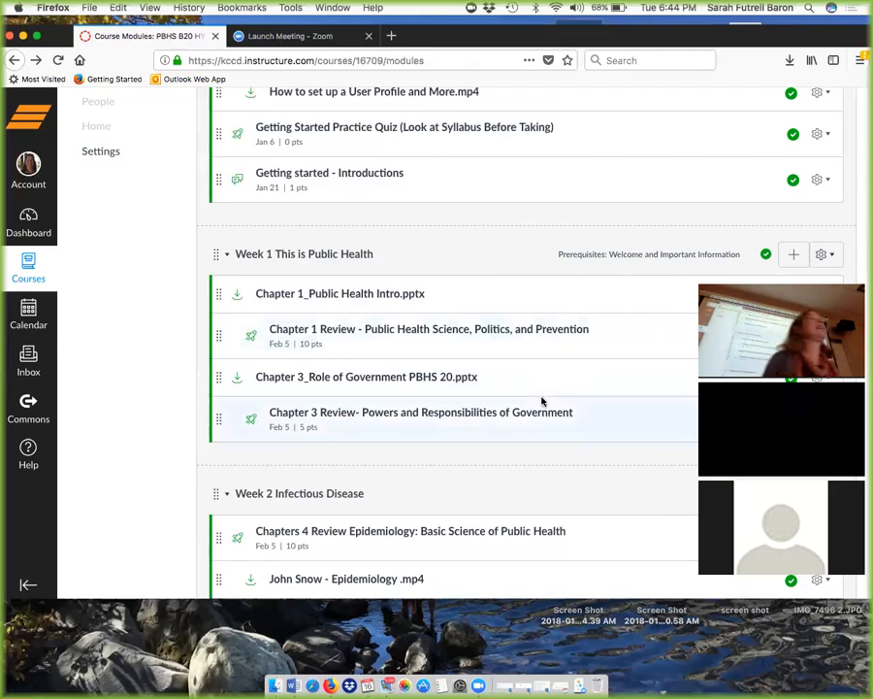